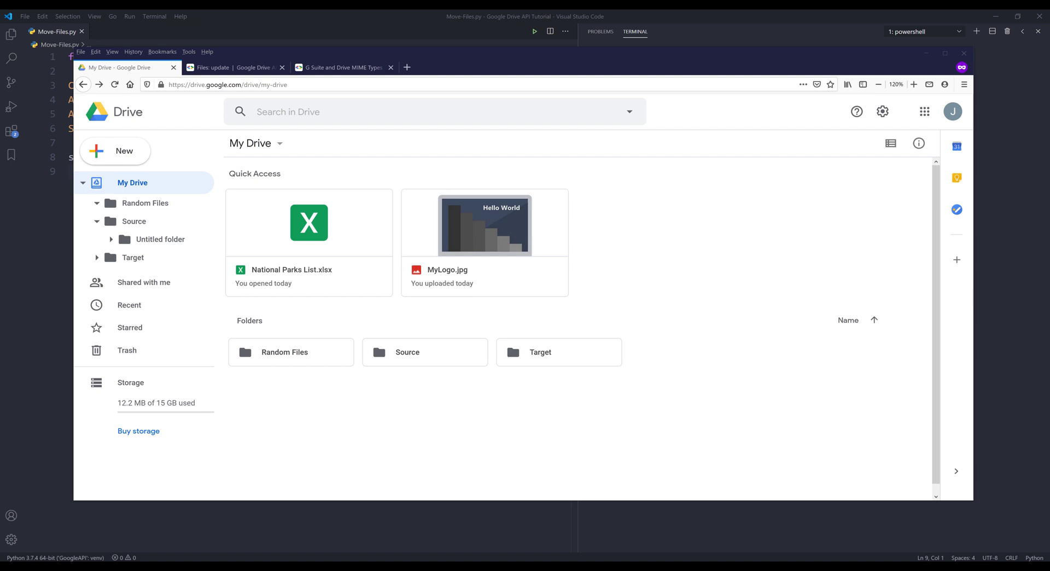
mouse_move(399, 366)
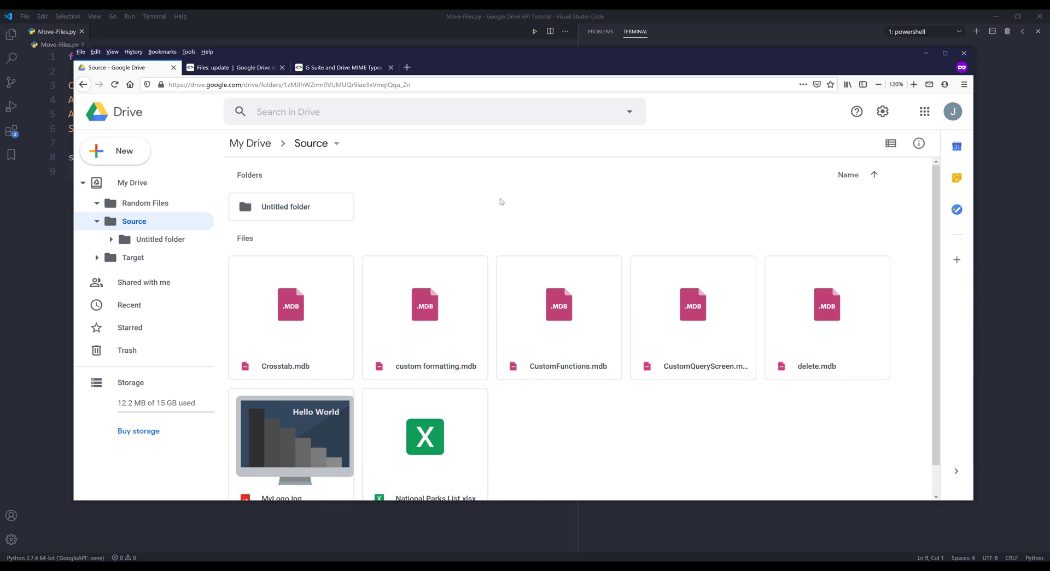
- Bring up the Source folder in Google Drive to review its contents
left_click(234, 67)
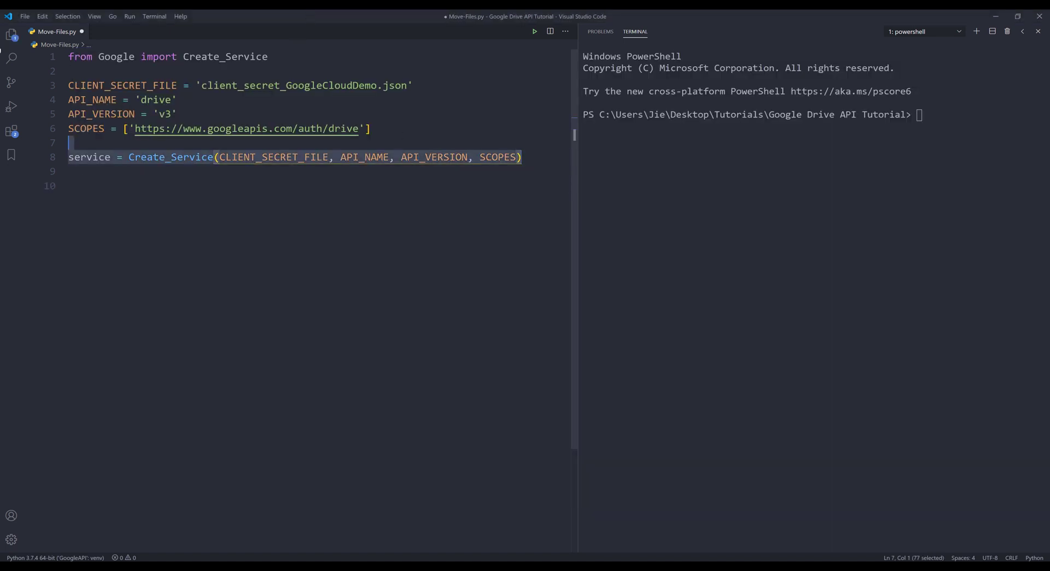
- Begin a source_fold variable on a new line below the service setup
key("ctrl+a")
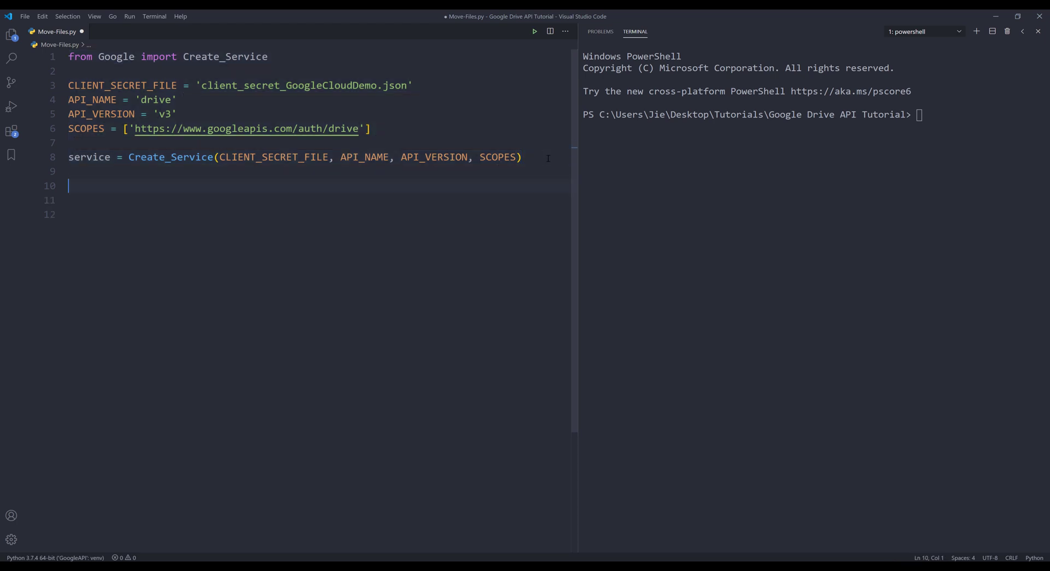
type("source_fold")
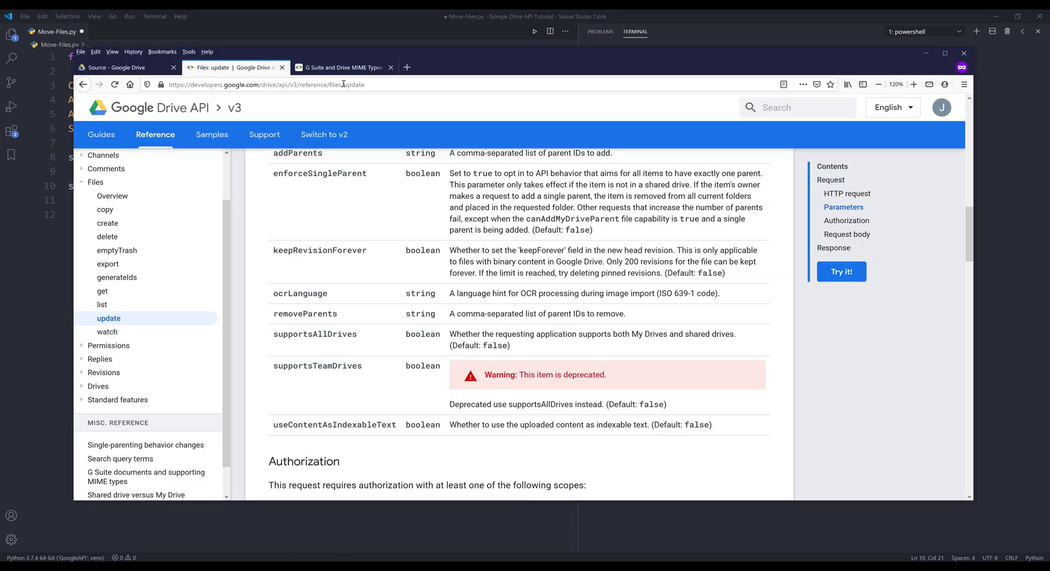
- Switch to the Source folder's Drive page to grab its folder id
left_click(121, 66)
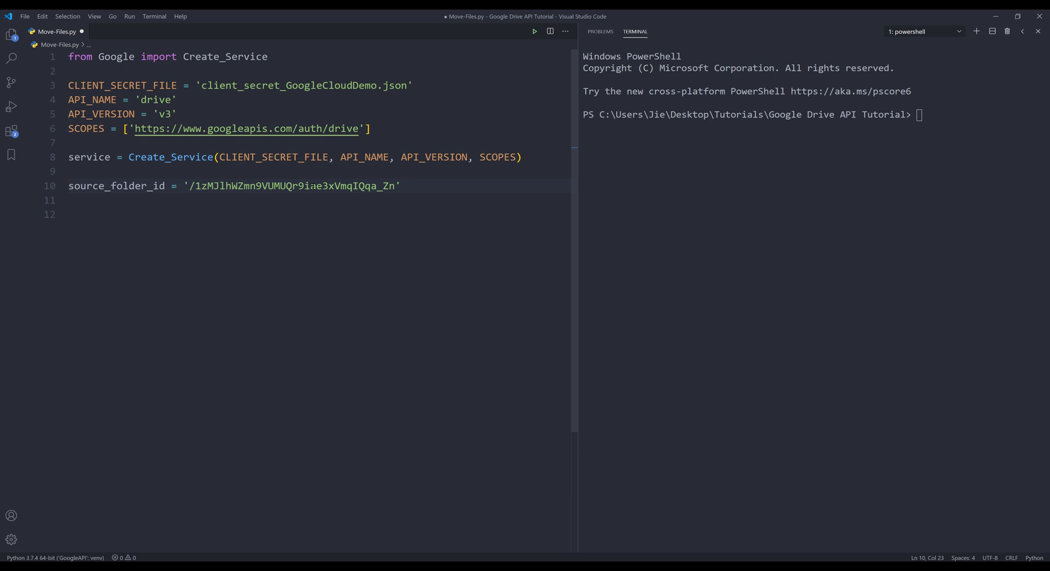
- Define target_folder_id = '1UtQ0bXT0Np_TmSZlRS_fi71_E8nDj4y3' taken from the Target folder's URL
type("t")
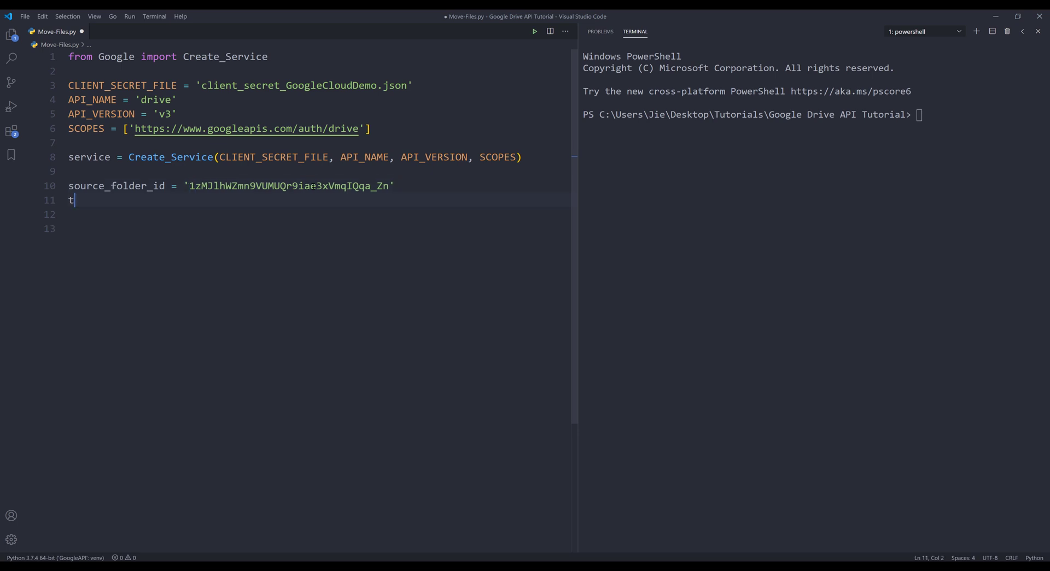
type("arget_folder")
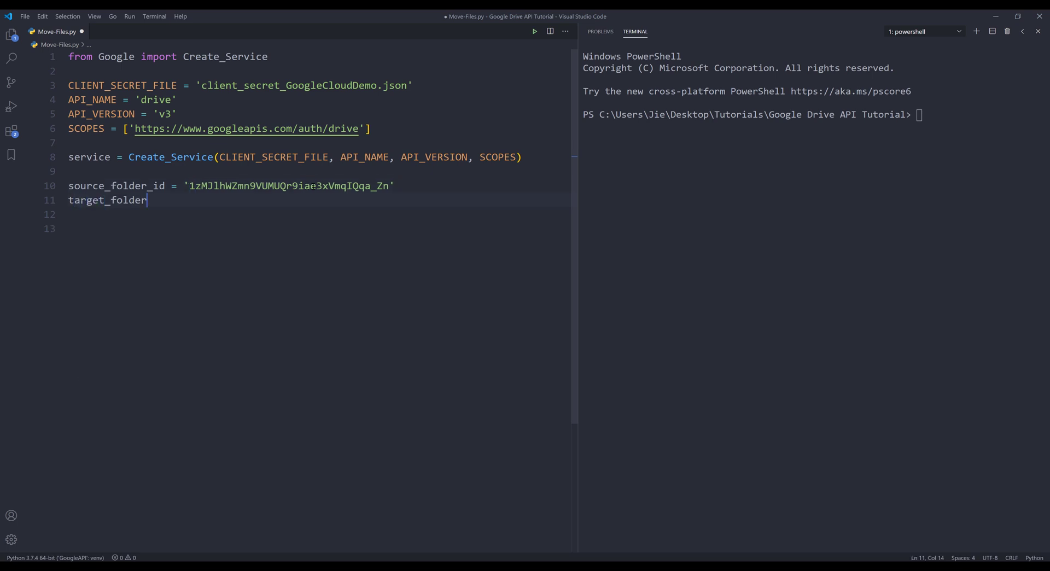
type("_id = '")
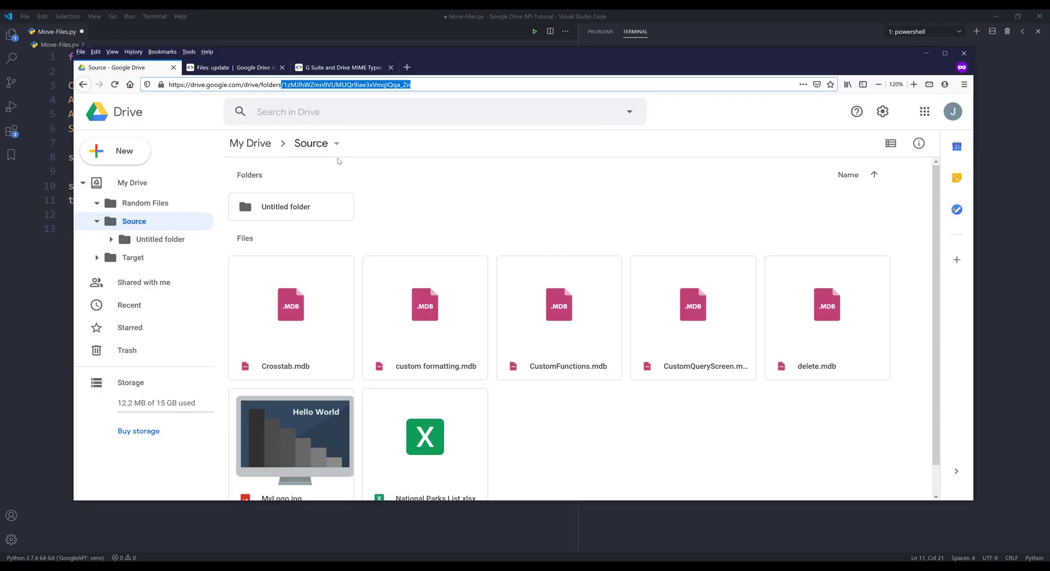
left_click(132, 181)
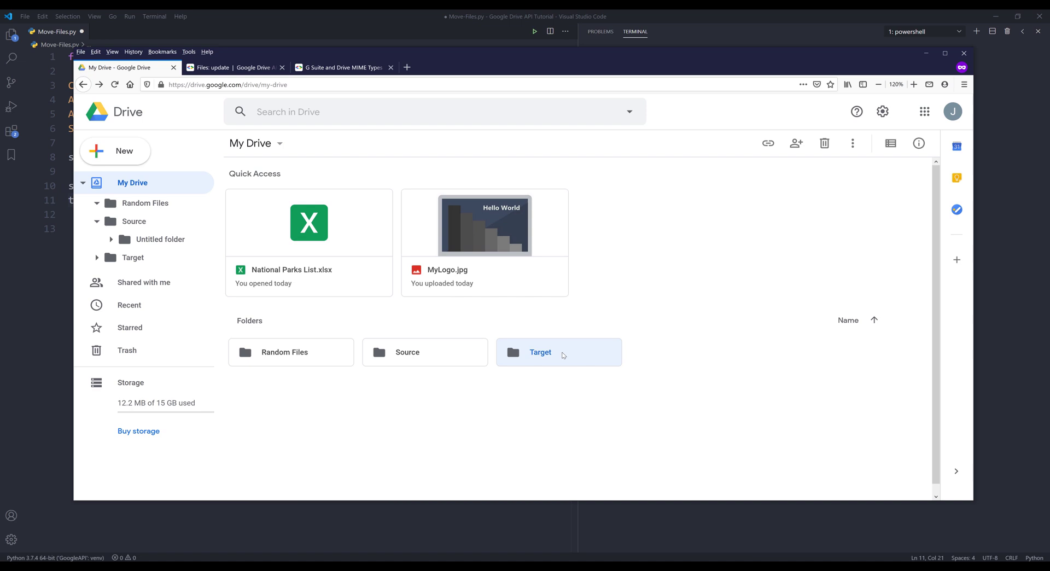
double_click(540, 352)
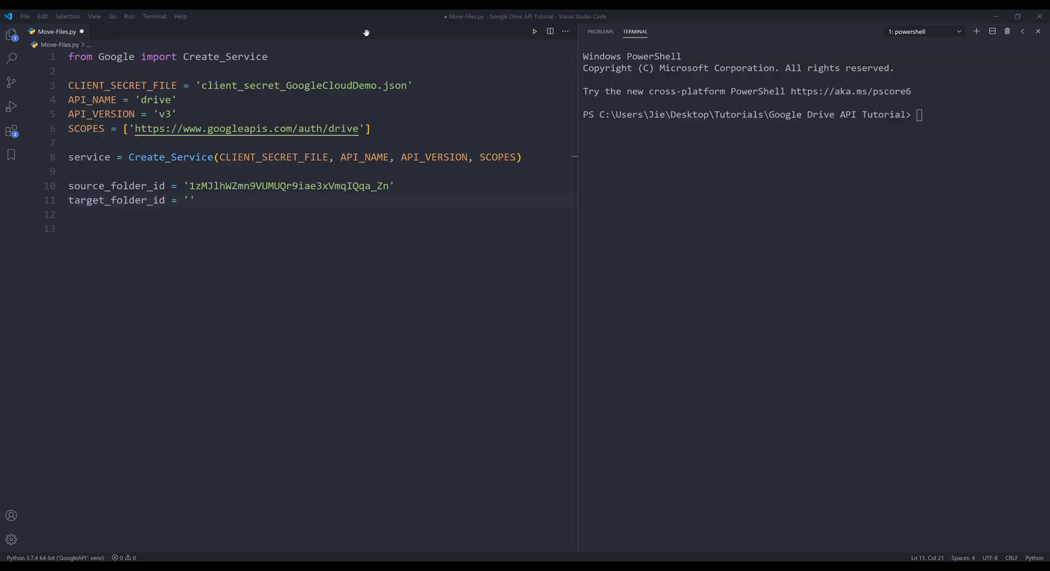
type("1UtQ0bXT0Np_TmSZlRS_fi71_E8nDj4y3")
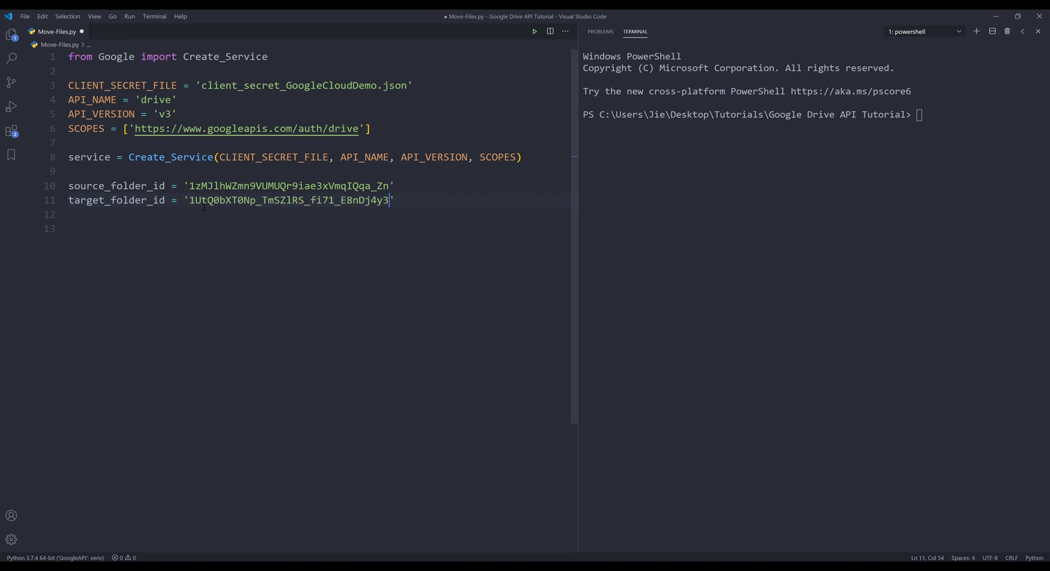
key("enter")
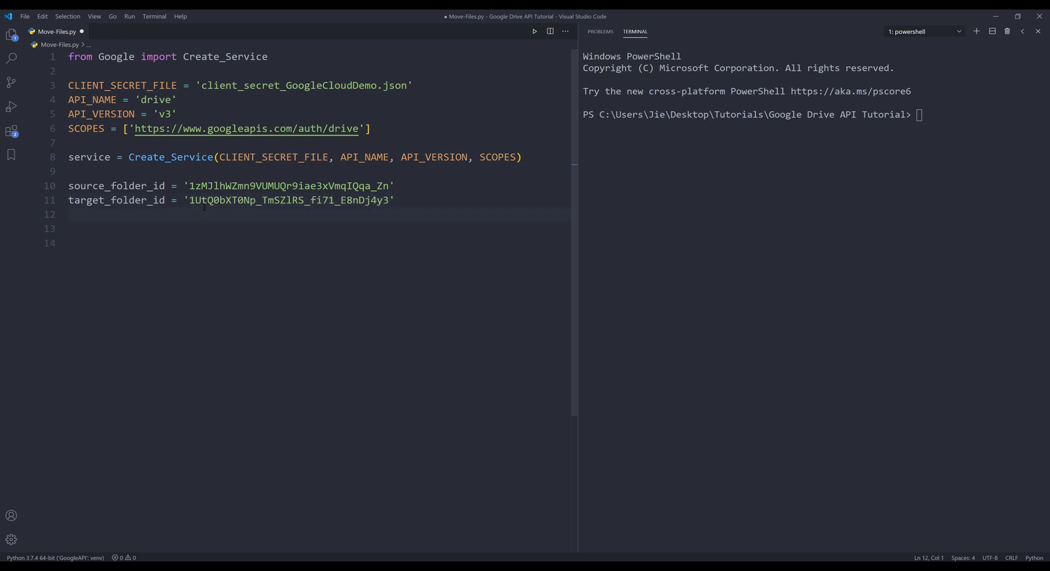
- Write query = f"parents = '{source_folder_id}'" with corrected quote marks
type("query = f'")
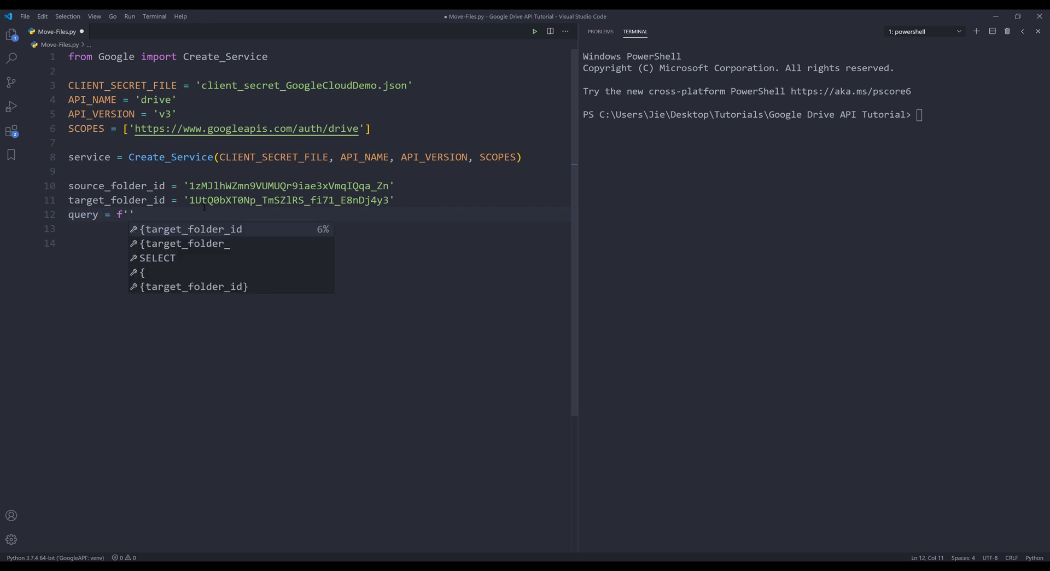
type("parents")
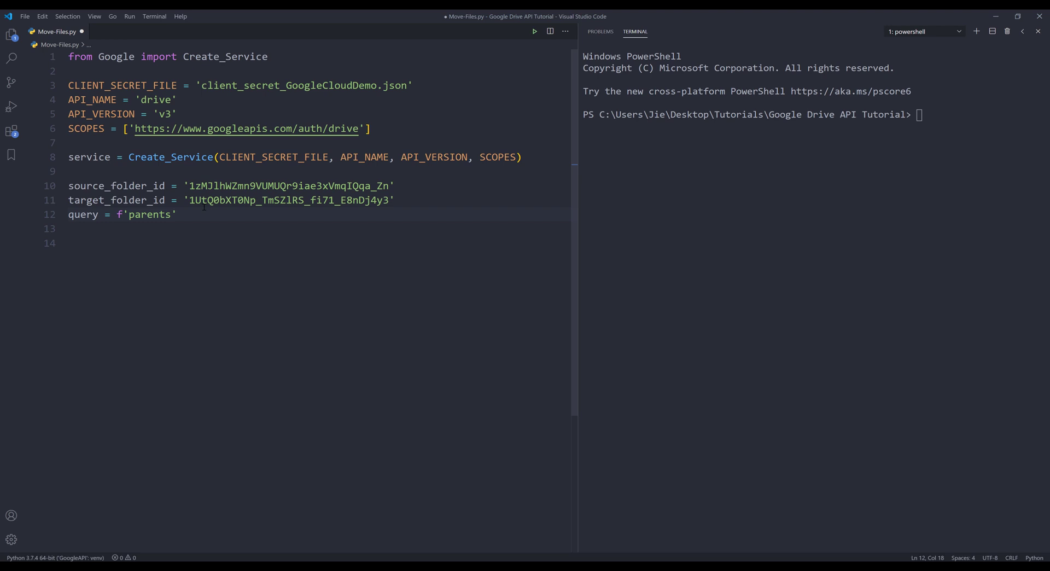
type("={")
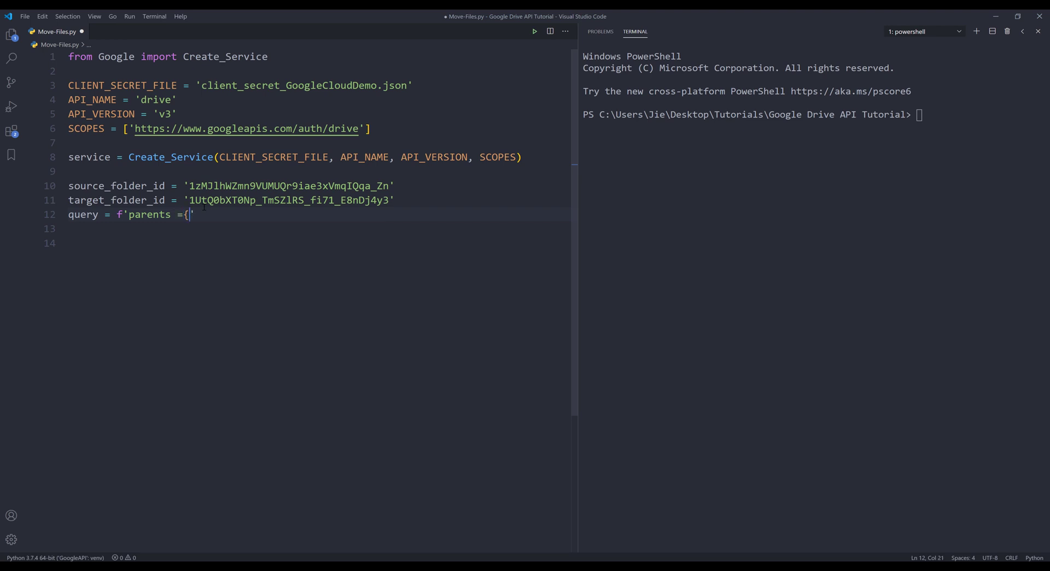
type("source_folder_id")
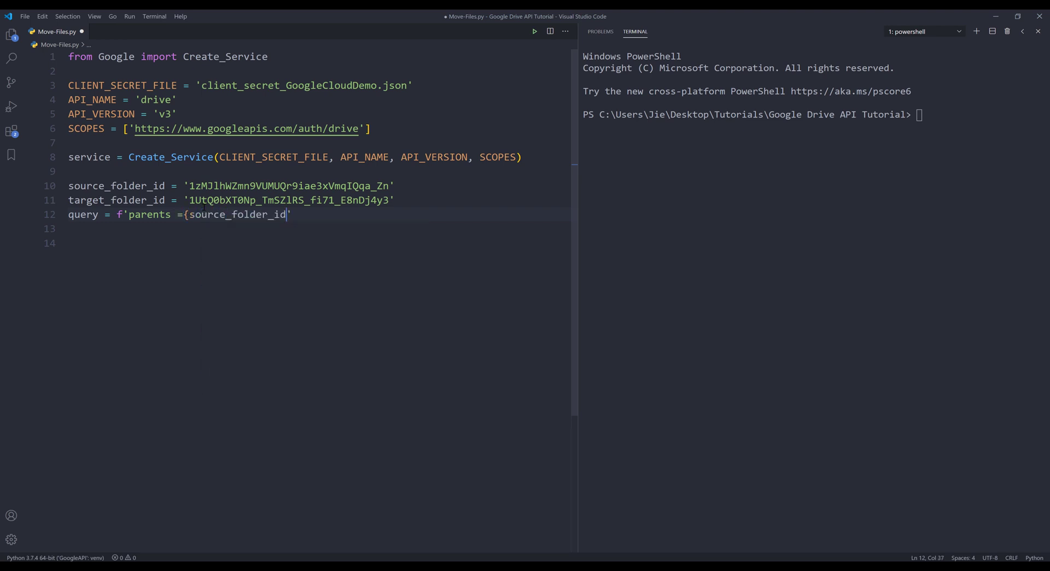
type("}")
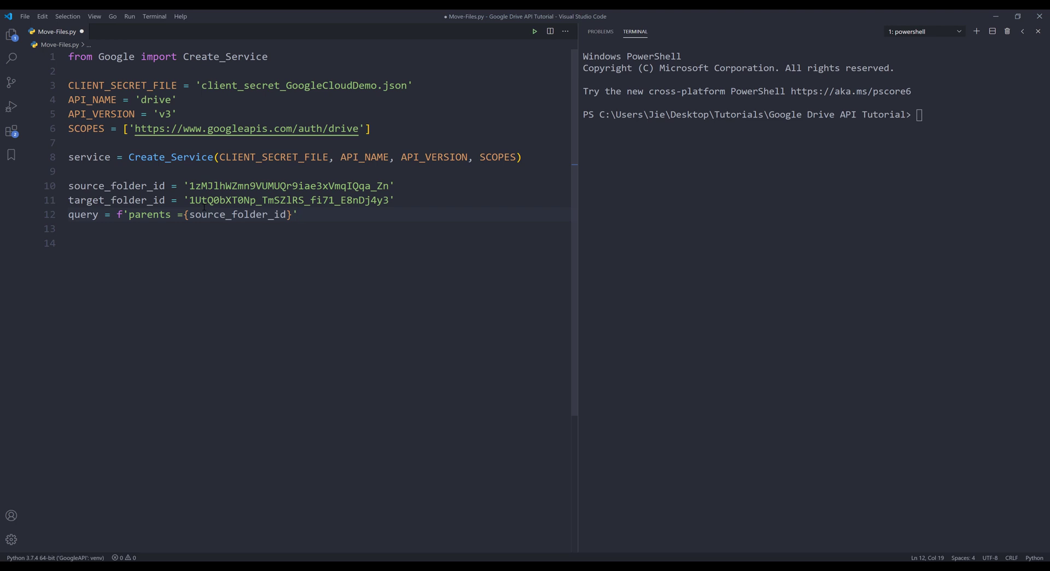
type("\" \"")
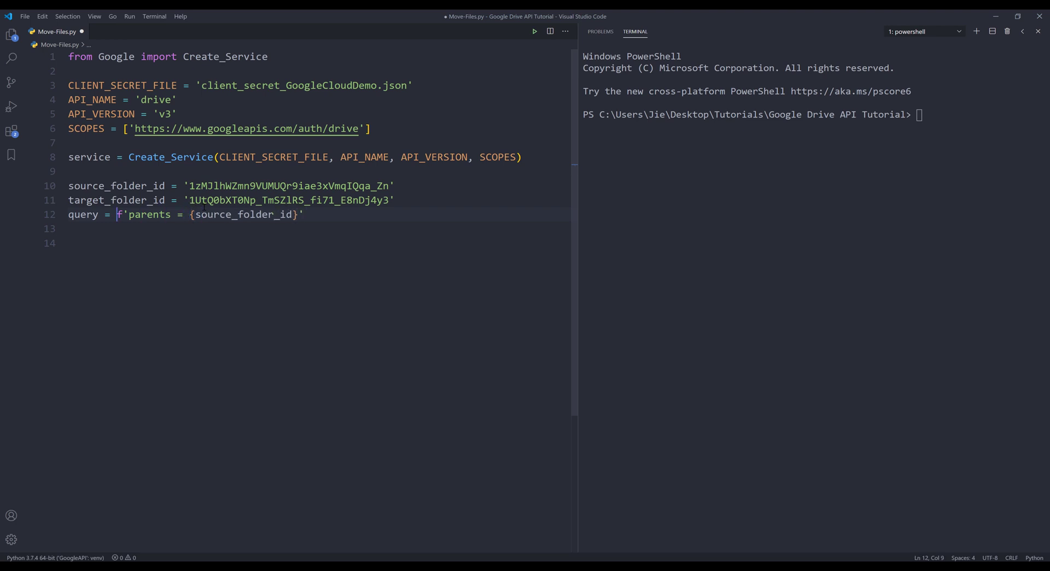
type("\"")
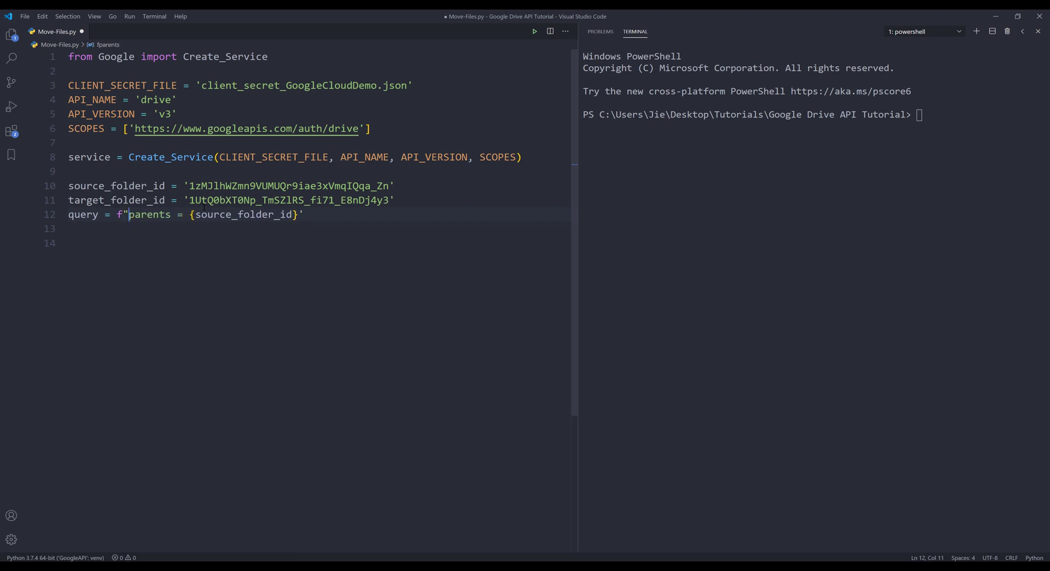
type("\"\"")
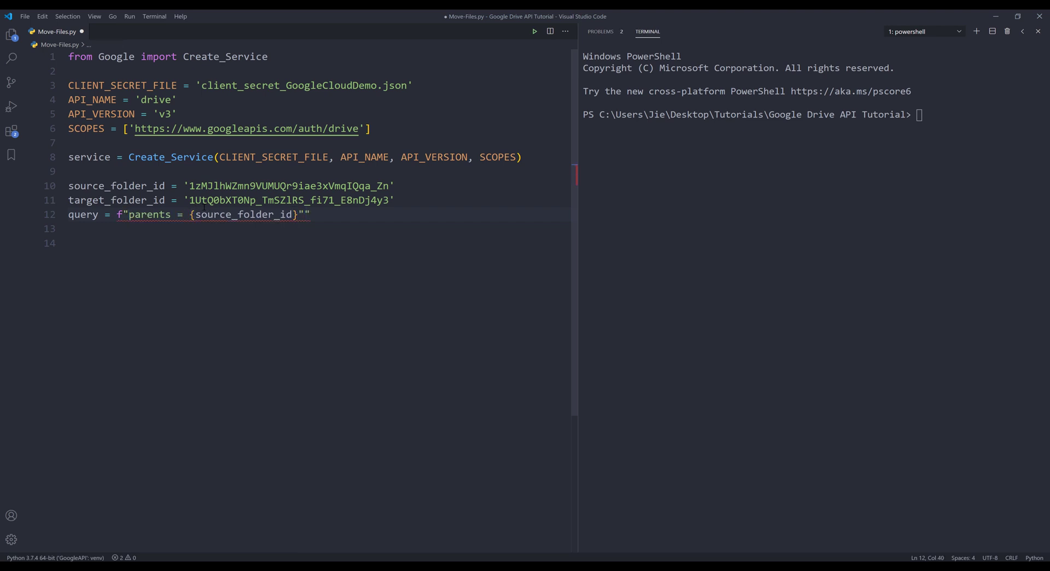
key("BackSpace")
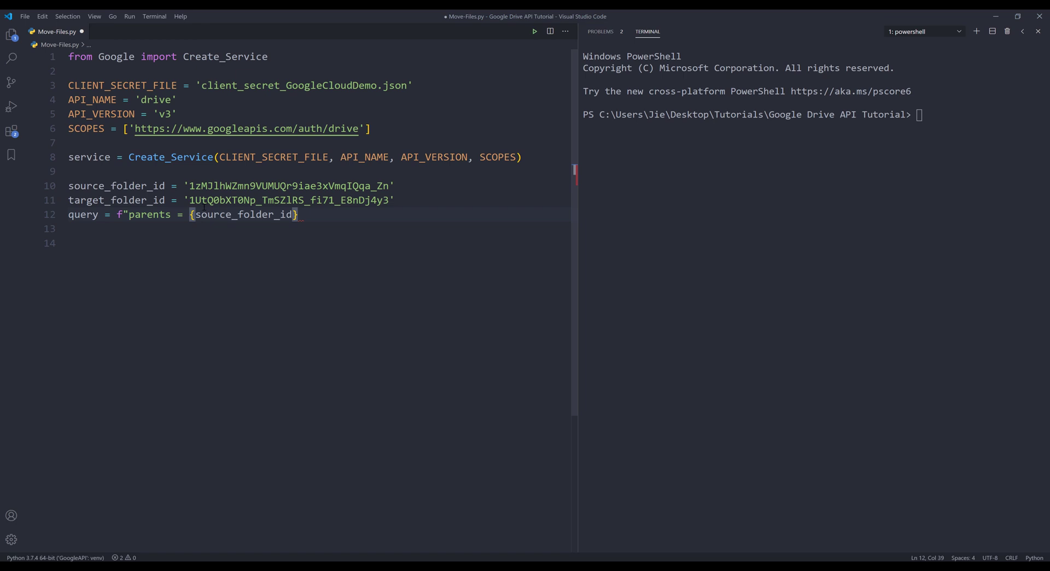
type("\"\"")
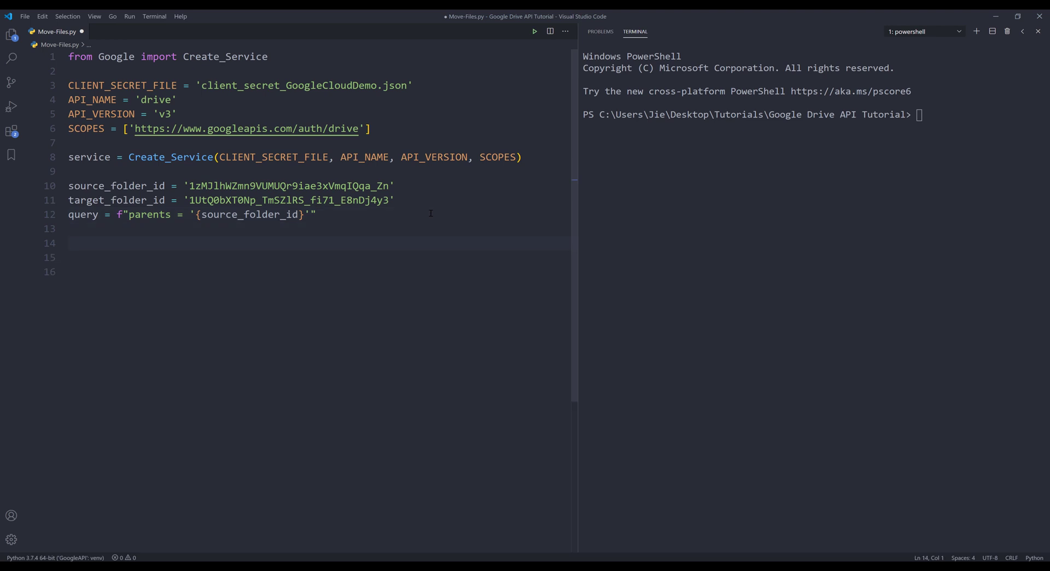
- Assign response = service.files().list(q=query).execute()
type("servi")
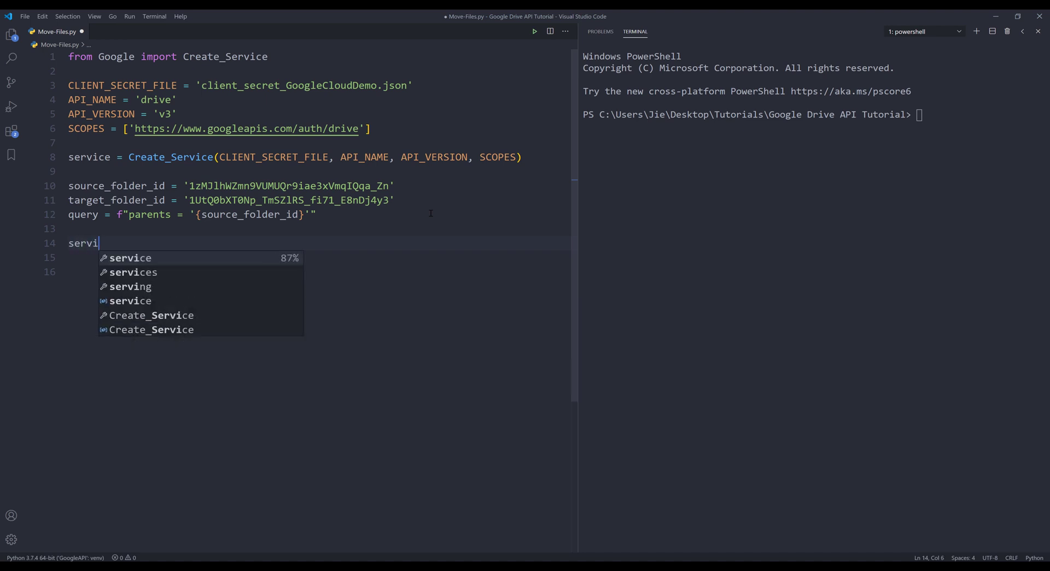
type("ce.fi")
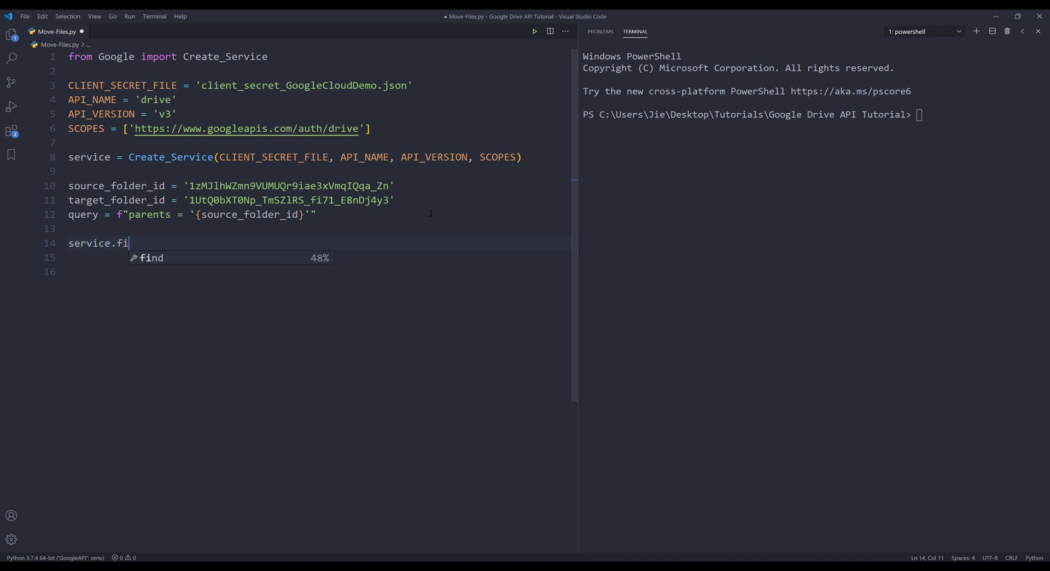
type("les().list(")
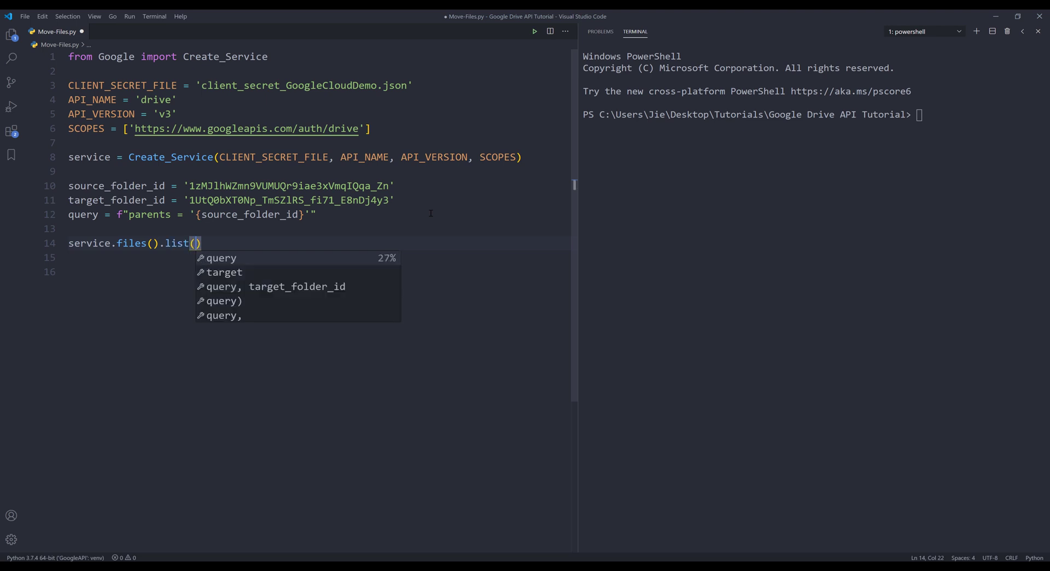
type("q=query")
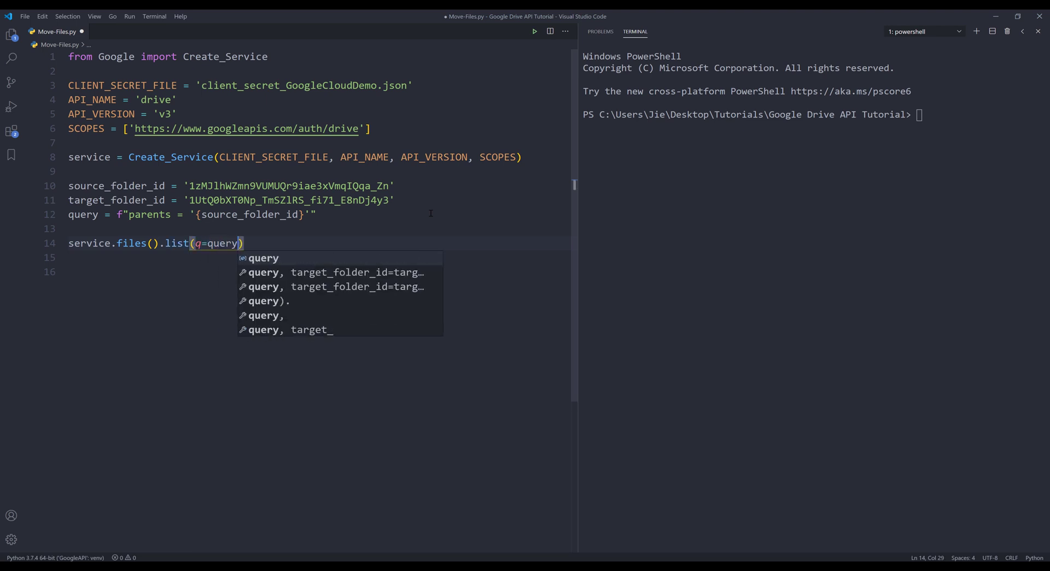
type(".execu")
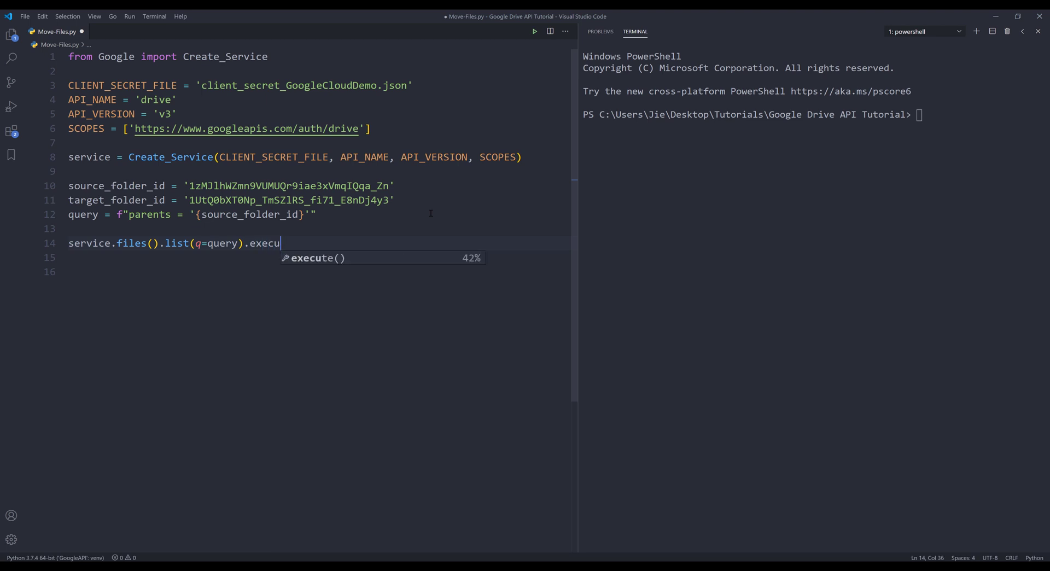
key("Tab")
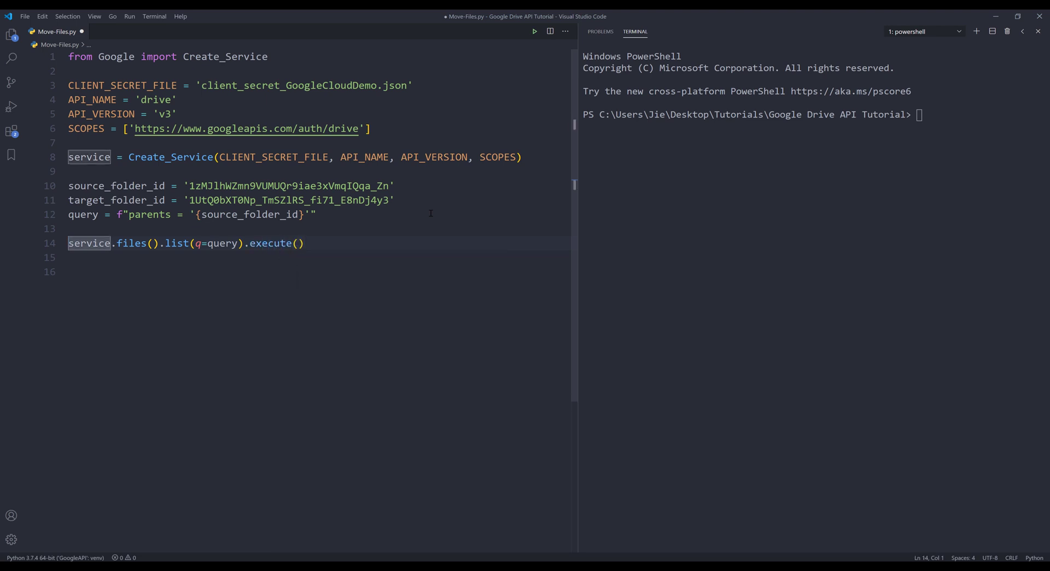
type("response =")
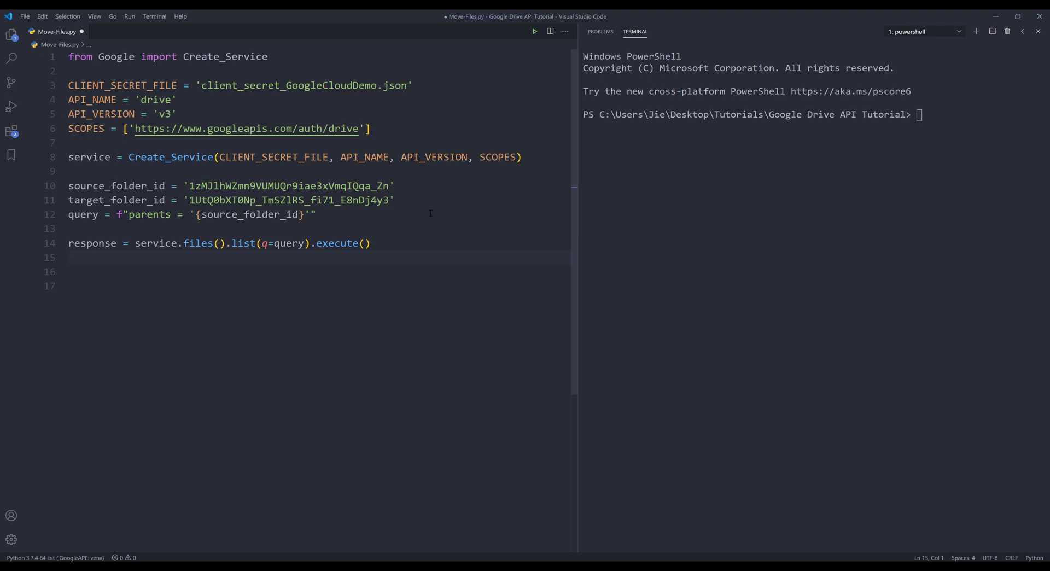
- Store response.get('files') in a files variable
type("files =")
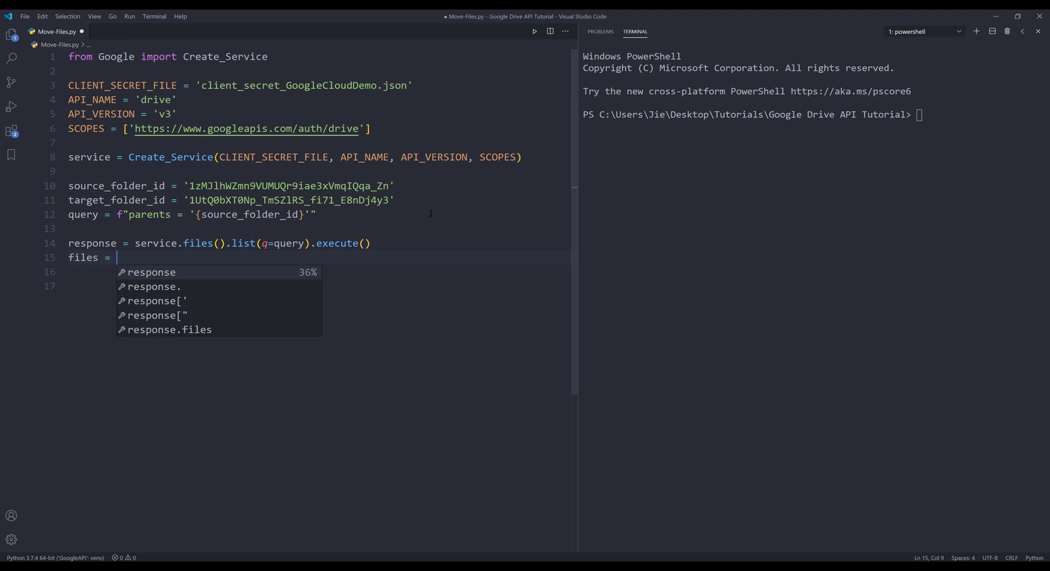
type("resp")
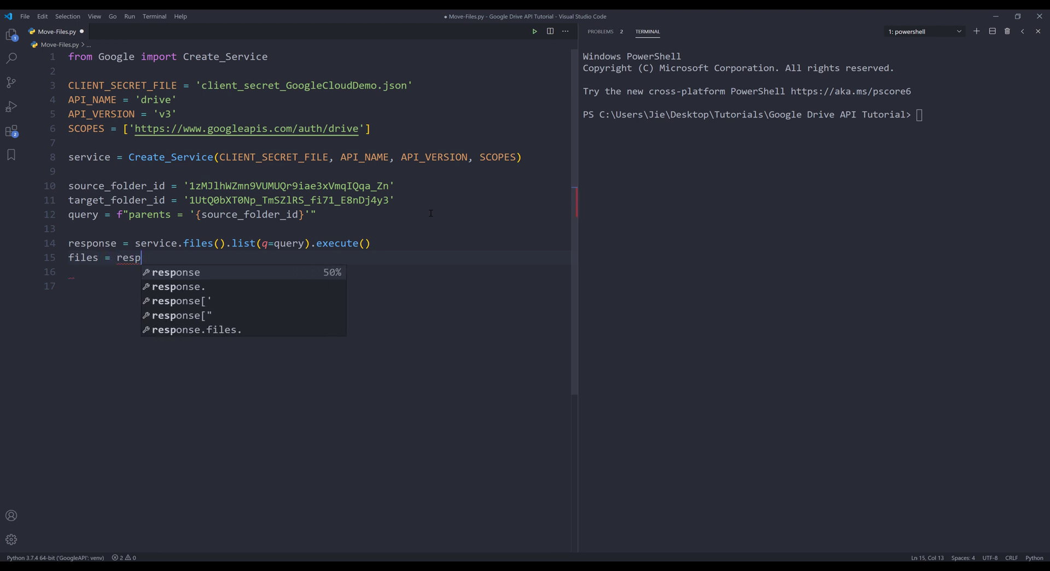
type("onse.")
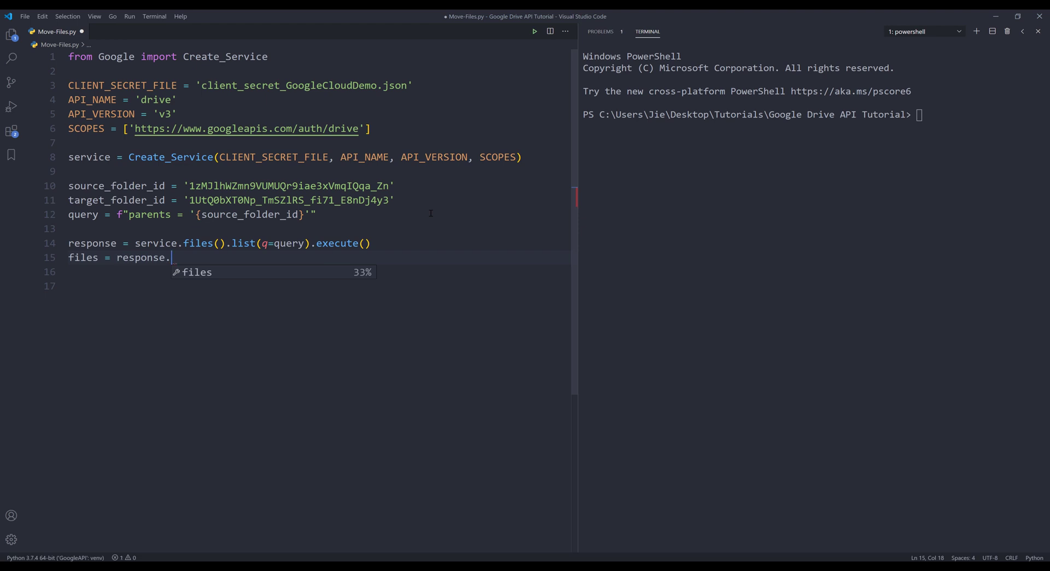
type("get('f")
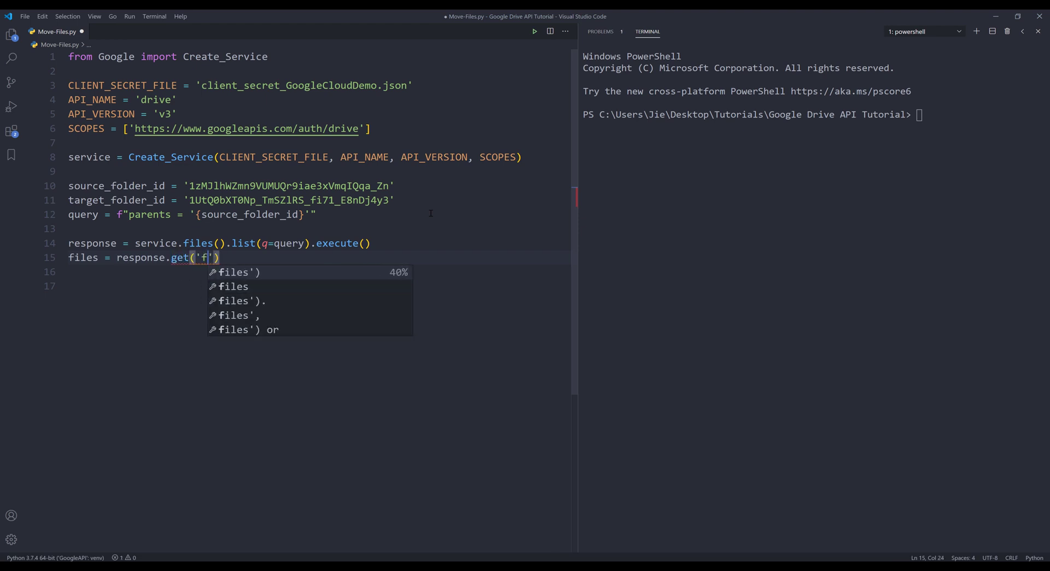
type("iles")
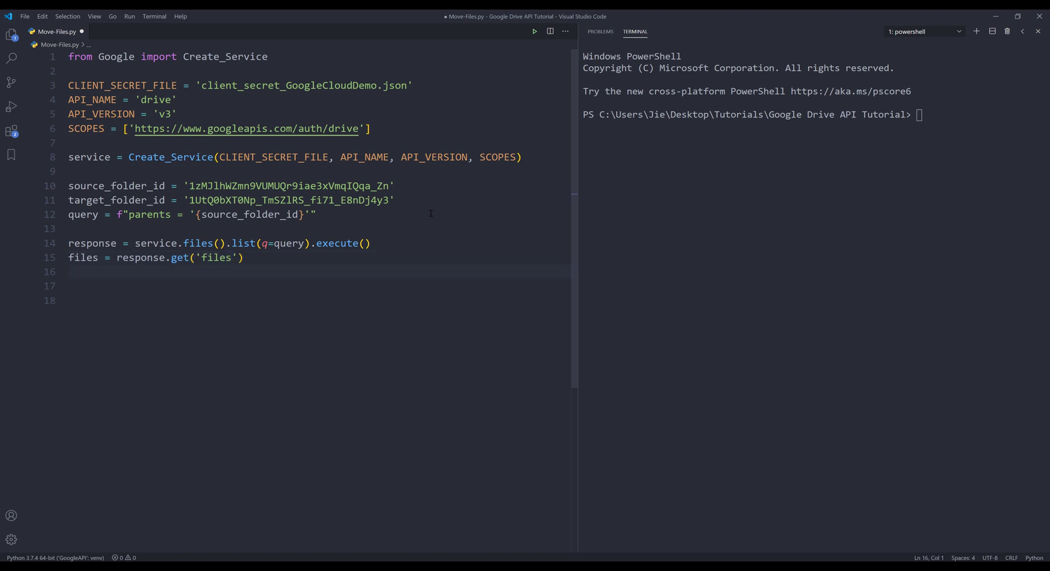
- Read nextPageToken from the response and start a while nextPageToken loop
type("nextPage")
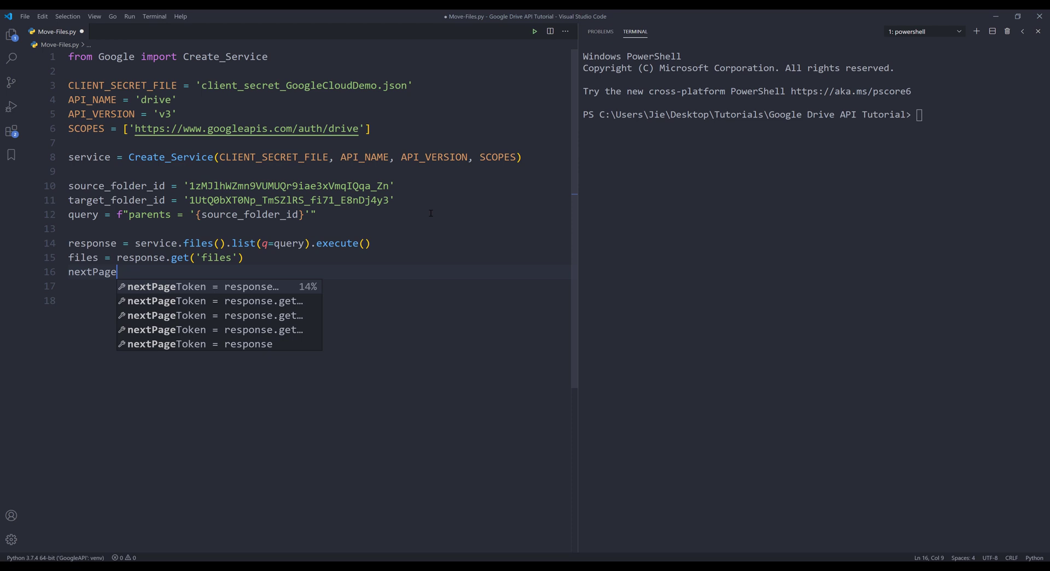
type("Token =")
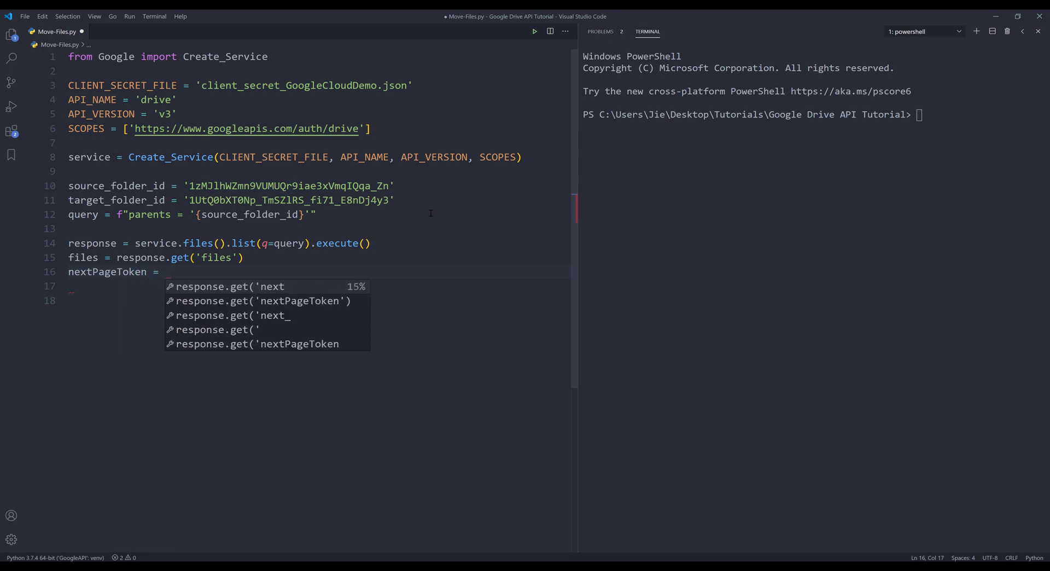
type("response.g")
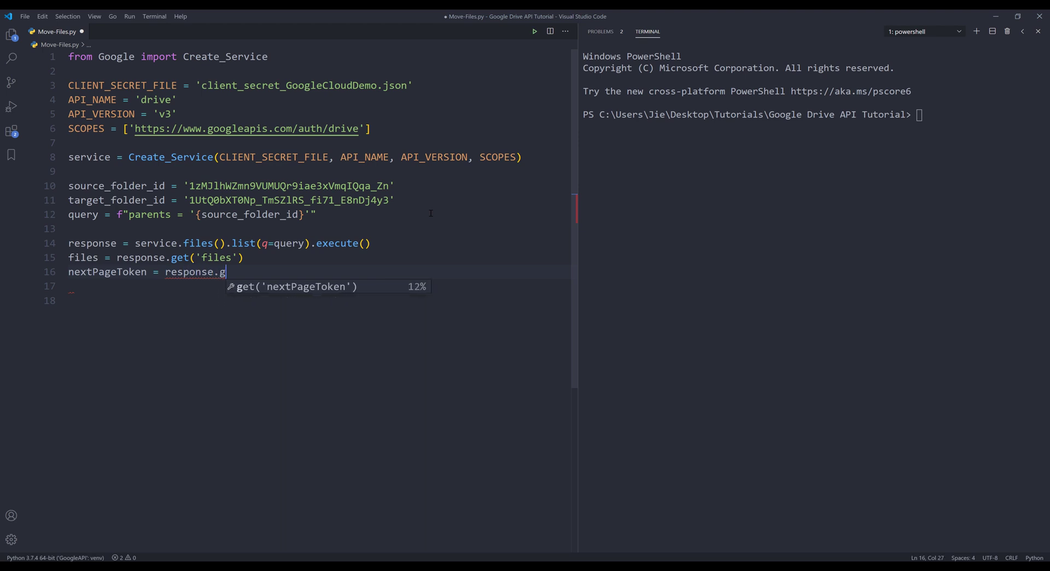
key("Tab")
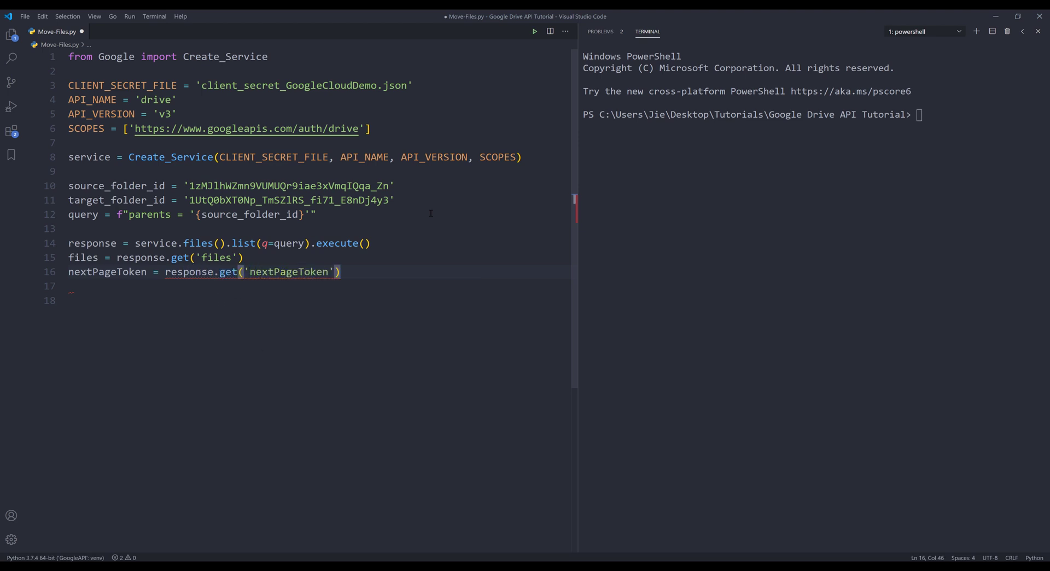
type("while")
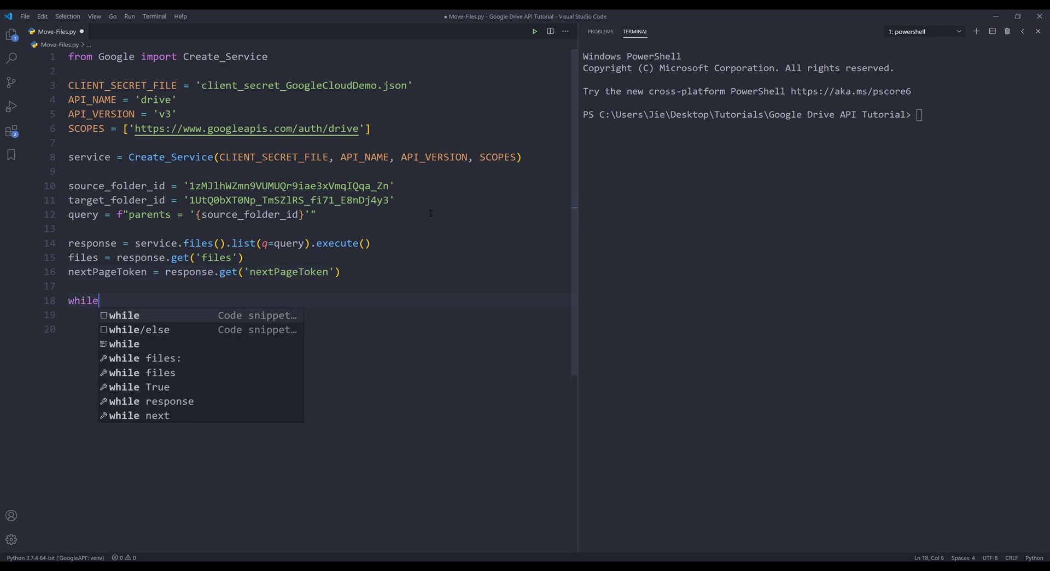
type("nextPage")
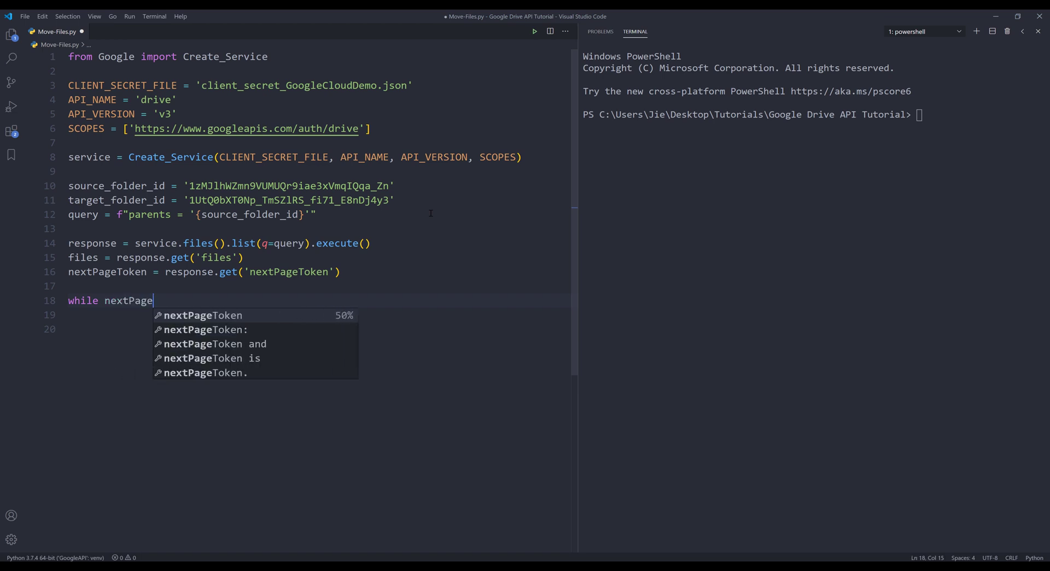
type("Token:")
left_click(315, 315)
type("response =")
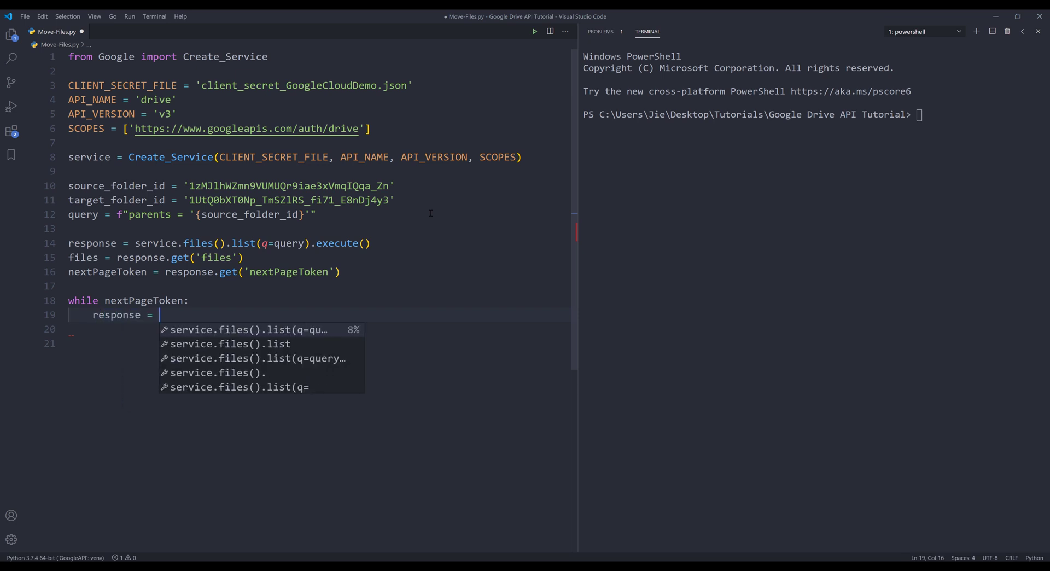
- Inside the loop, request the next page via files().list(q=query, pageToken=nextPageToken).execute()
type("service.files(")
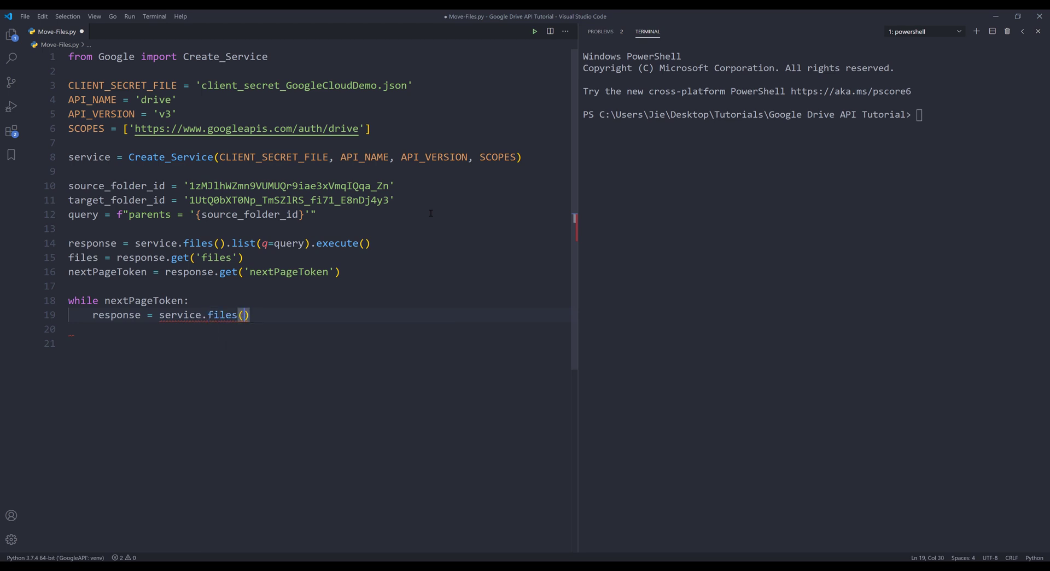
type(".list(")
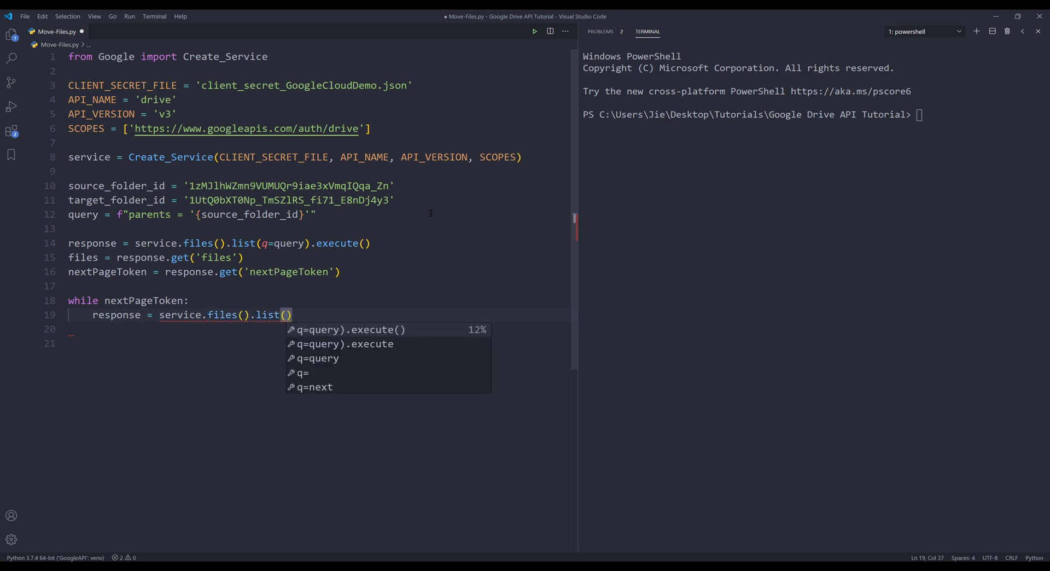
key("Tab")
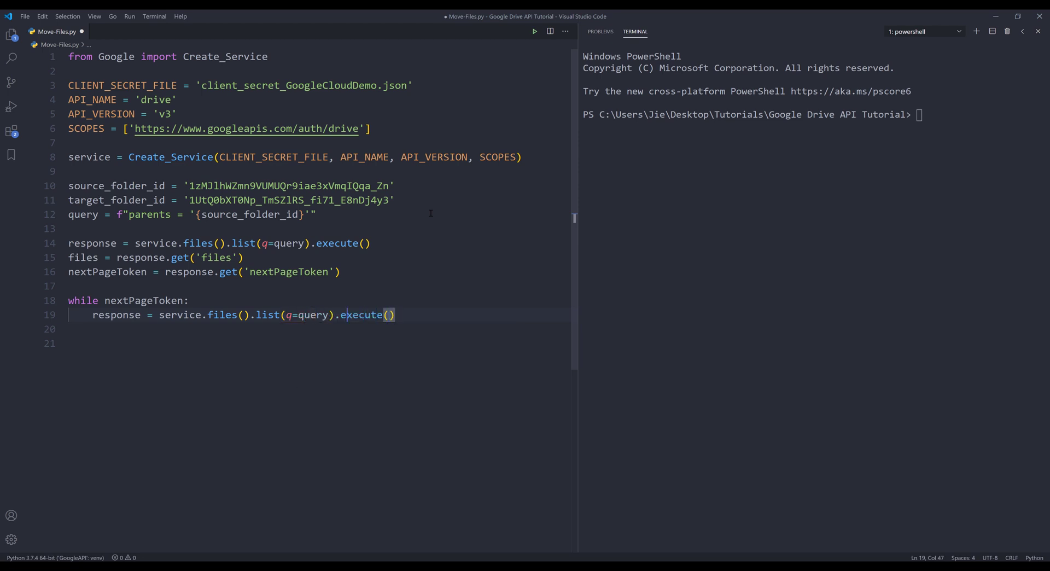
type(",")
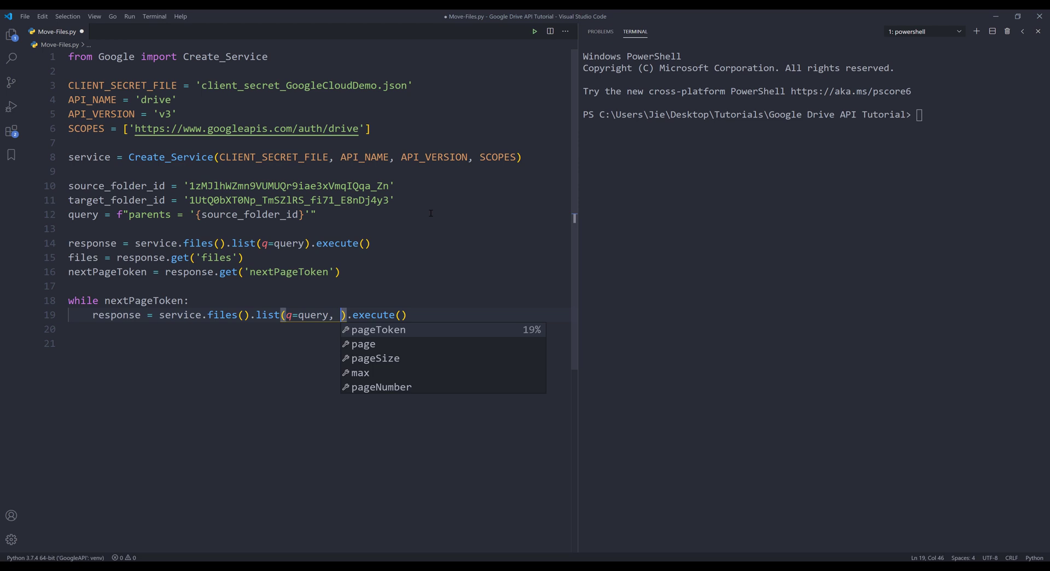
type("pageToken=nextPageToken")
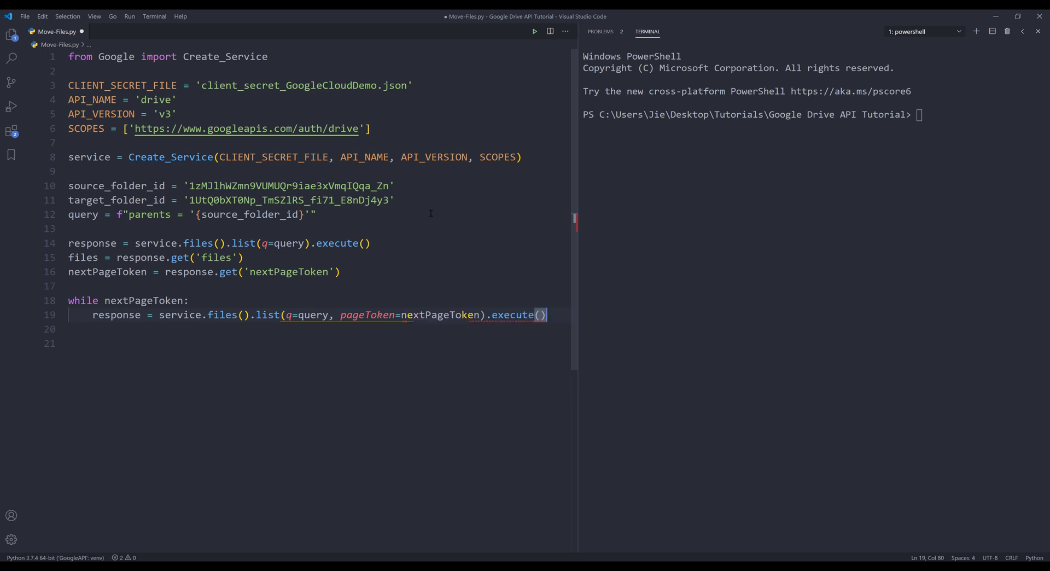
- Extend files with each page's results, refresh nextPageToken, then begin a for loop below
type("files.appen")
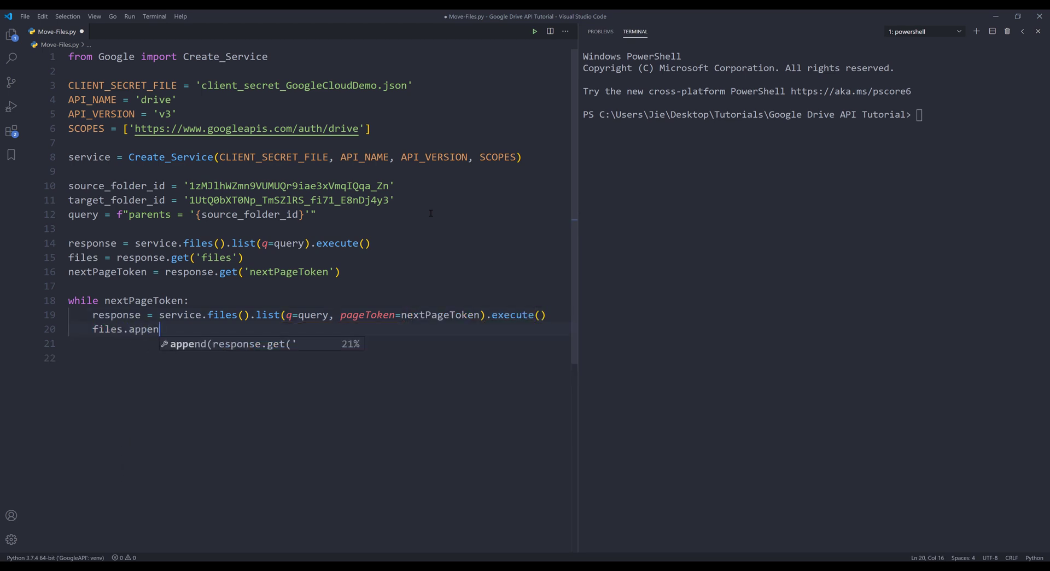
type("d")
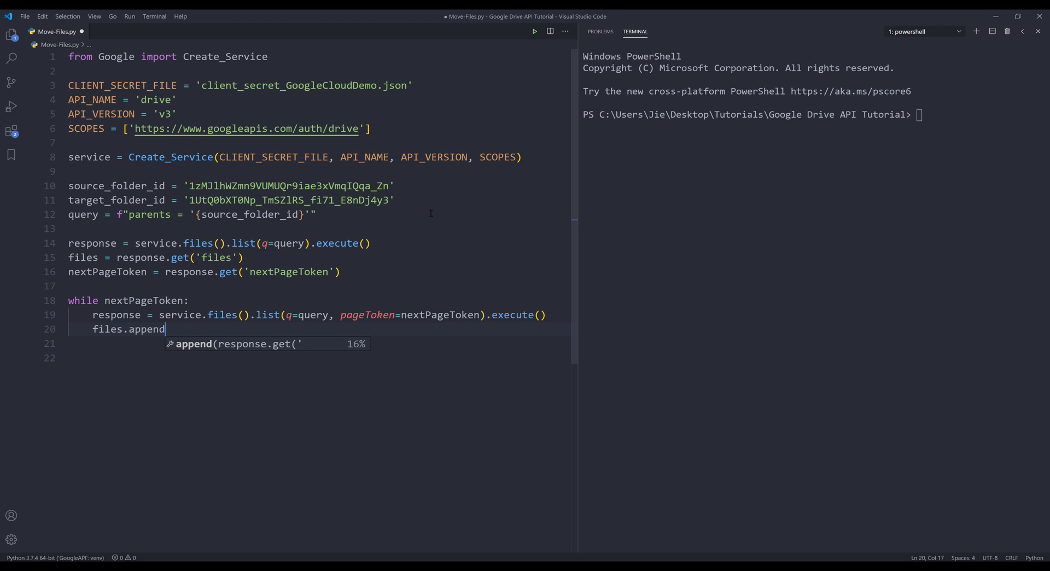
key("Backspace")
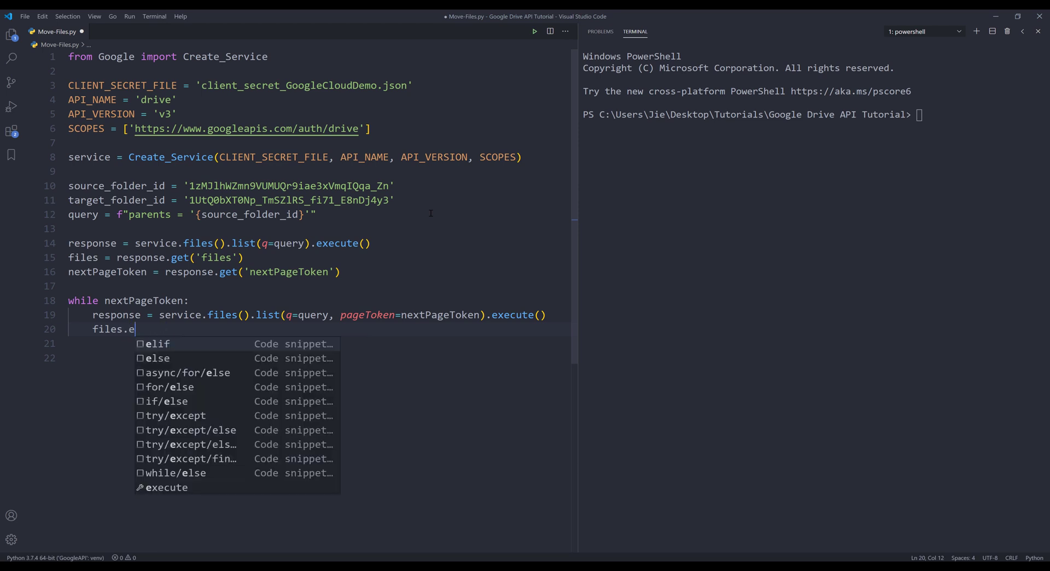
type("xtend()")
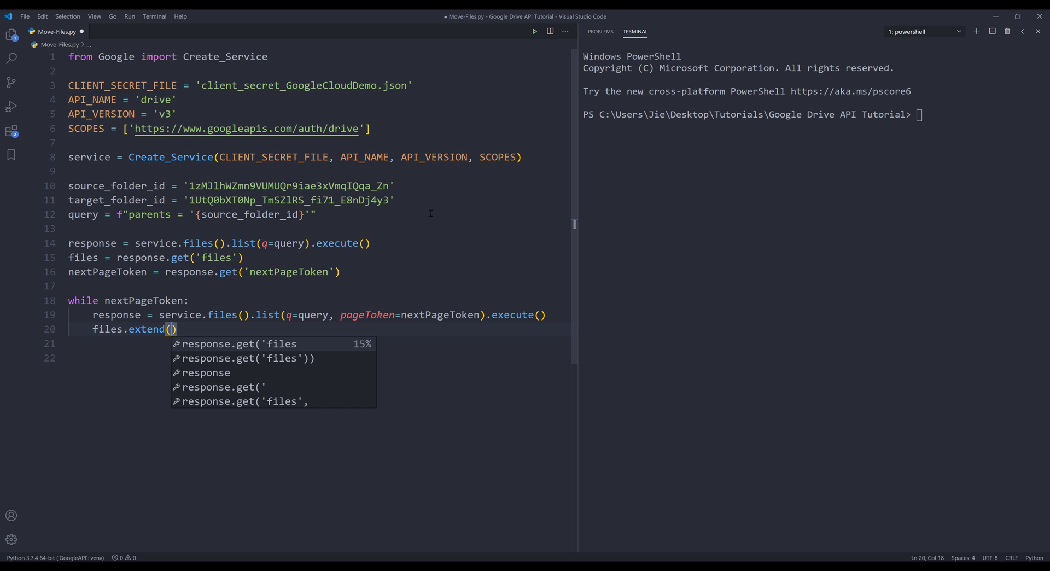
key("Enter")
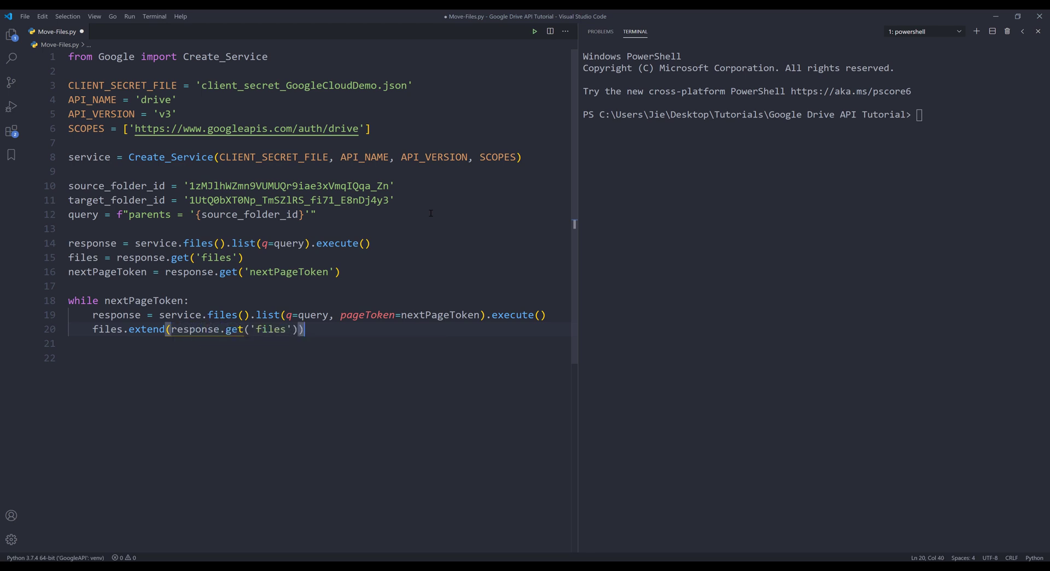
key("Enter")
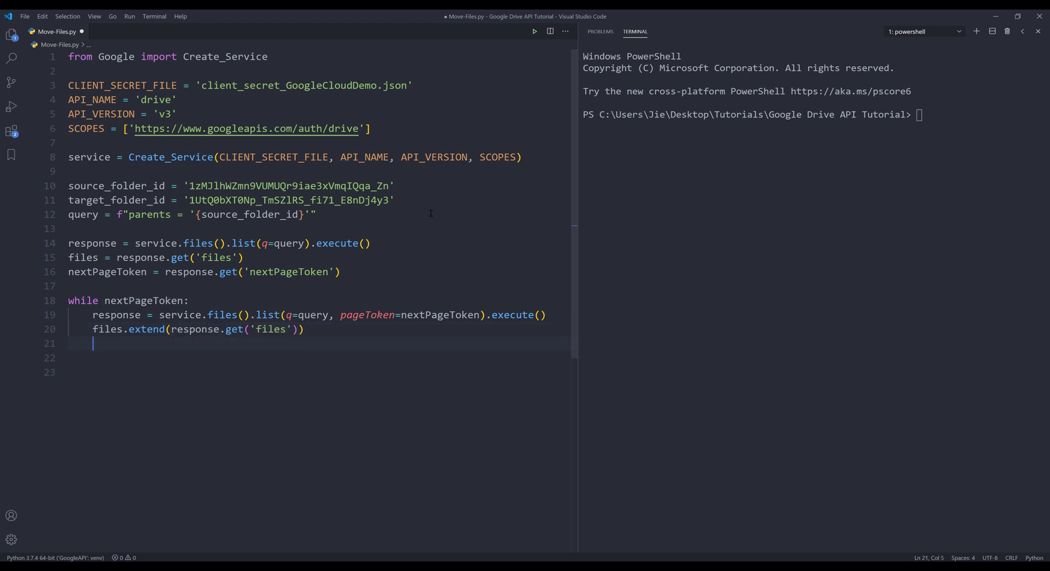
type("nextPageToken = response.get('nextPageToken')")
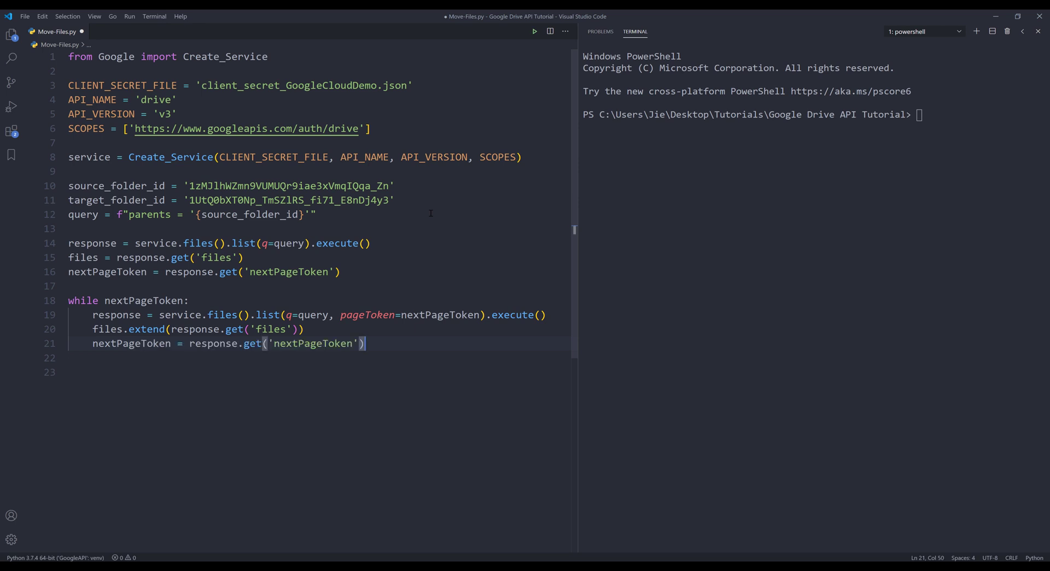
key("enter")
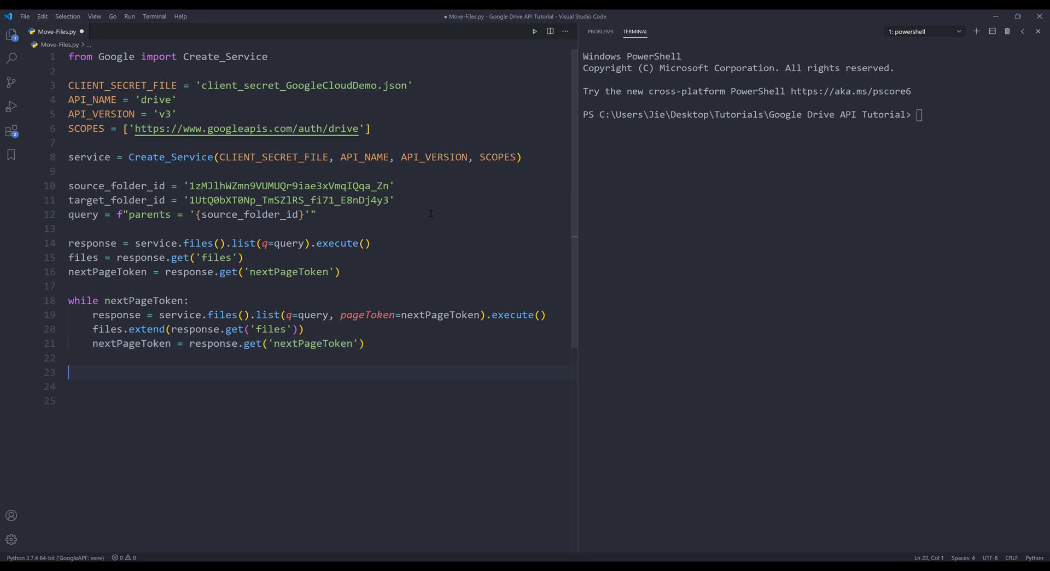
mouse_move(383, 350)
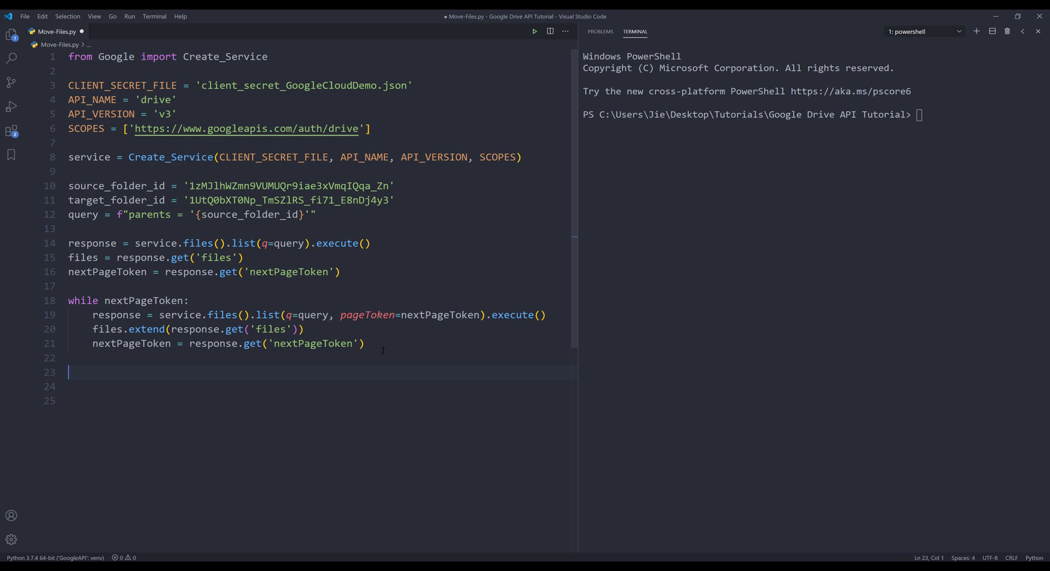
type("for f")
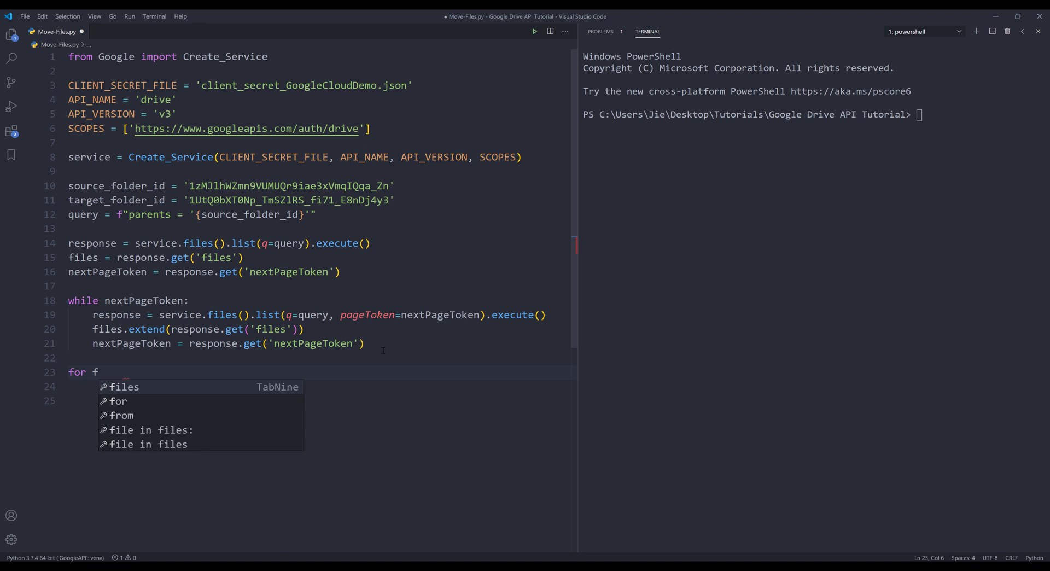
- Write for f in files: with an if f['mimeType'] != '' check awaiting the folder MIME type
type("in file")
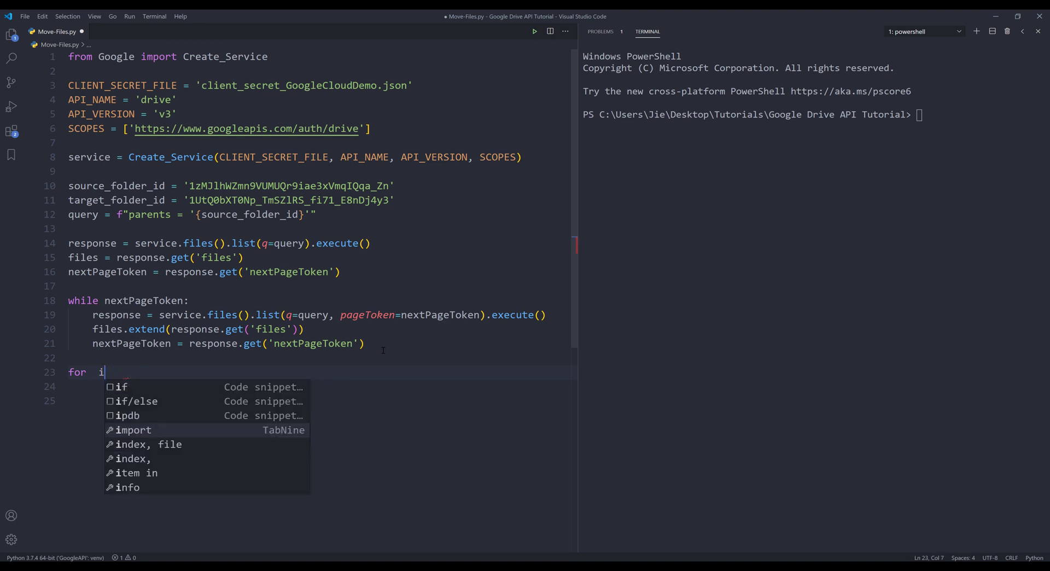
type("f")
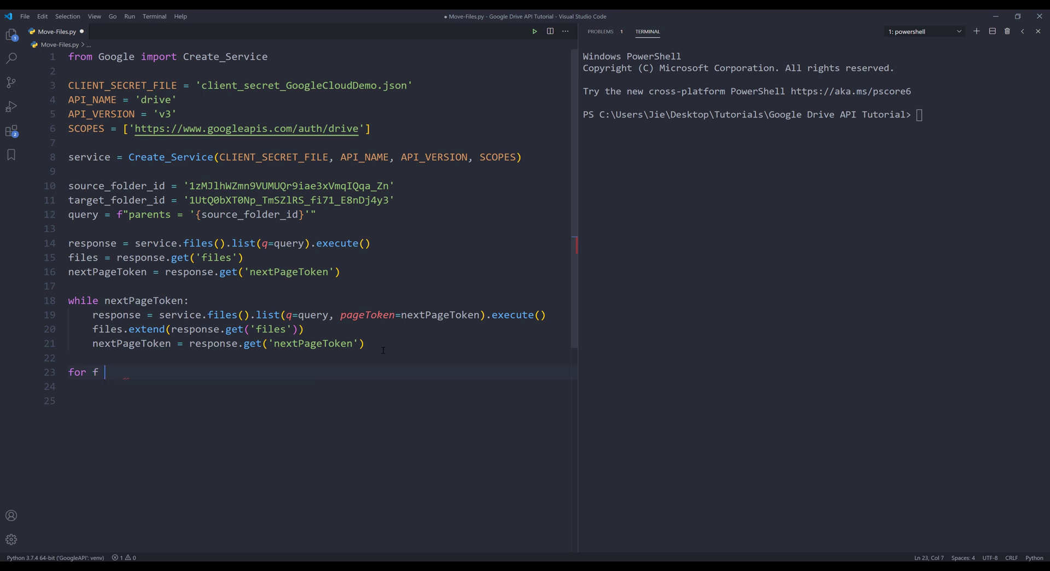
type("in files:")
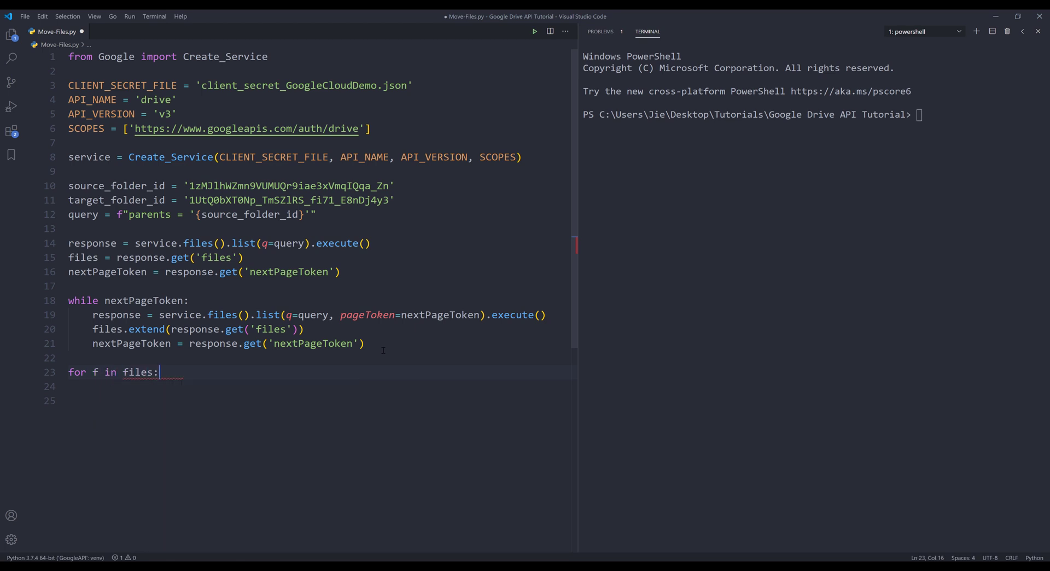
type("if")
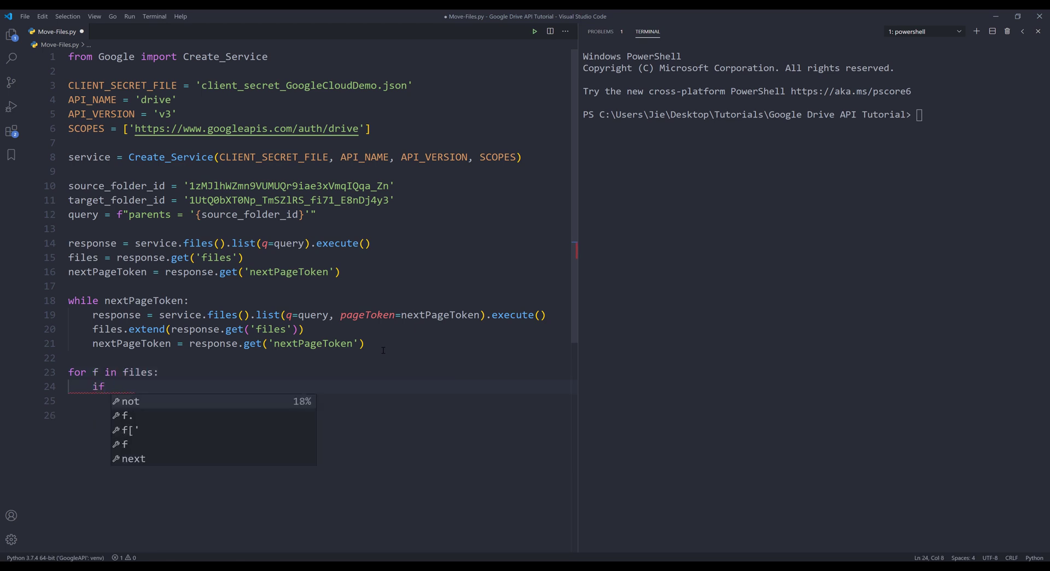
type("f['mime']")
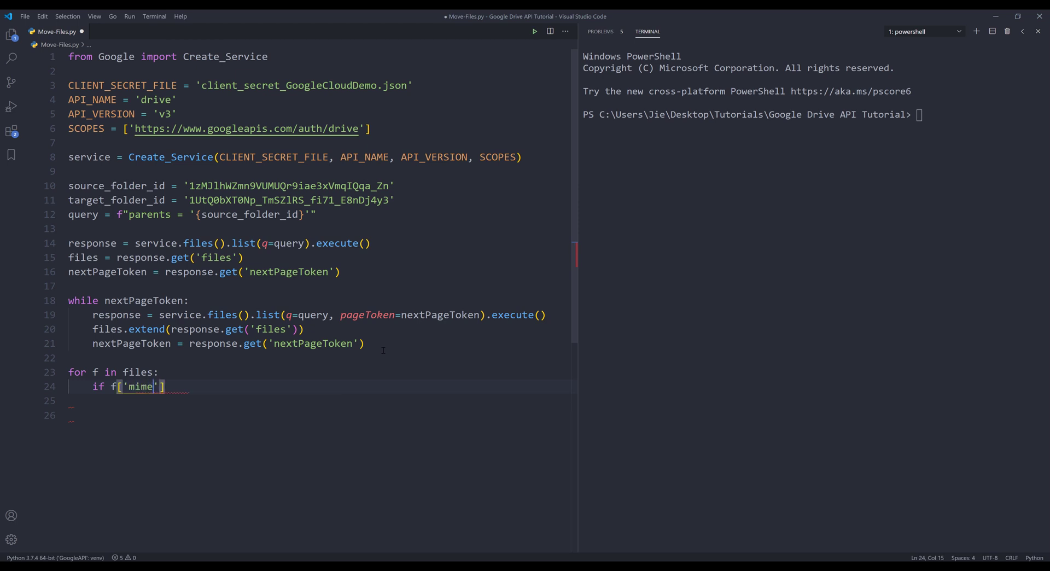
type("Type")
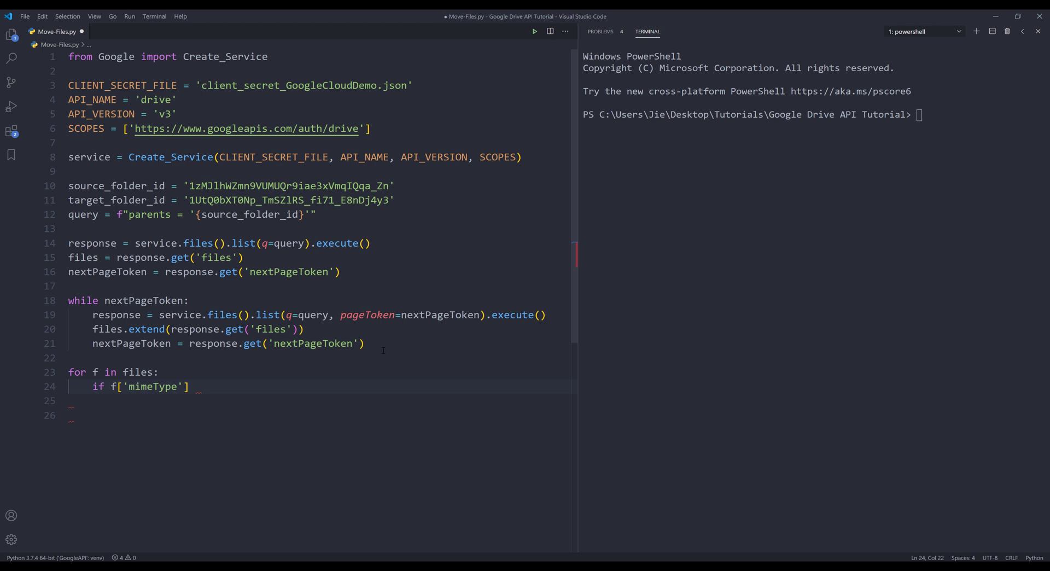
type("!=")
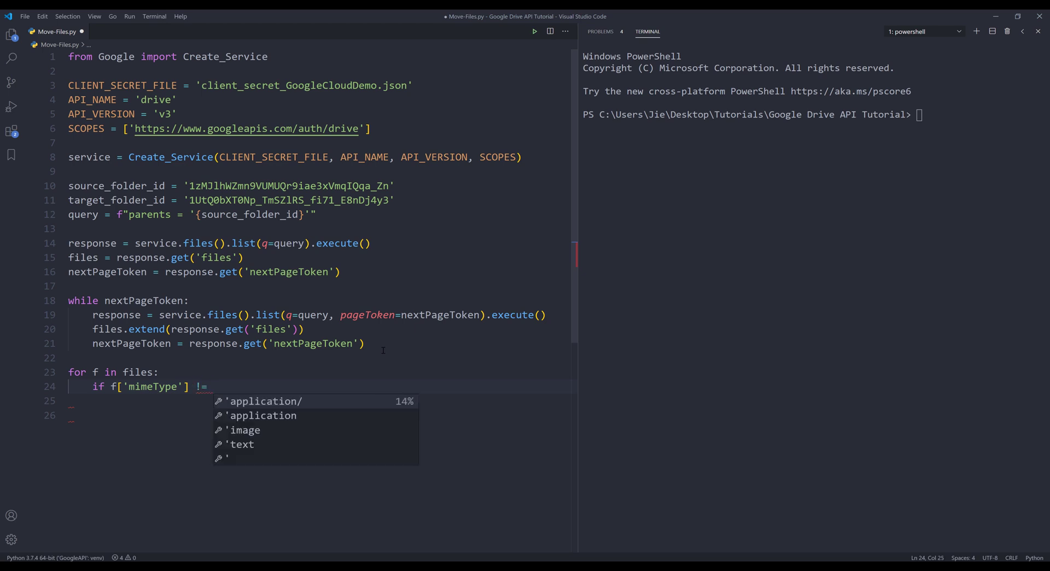
type("''")
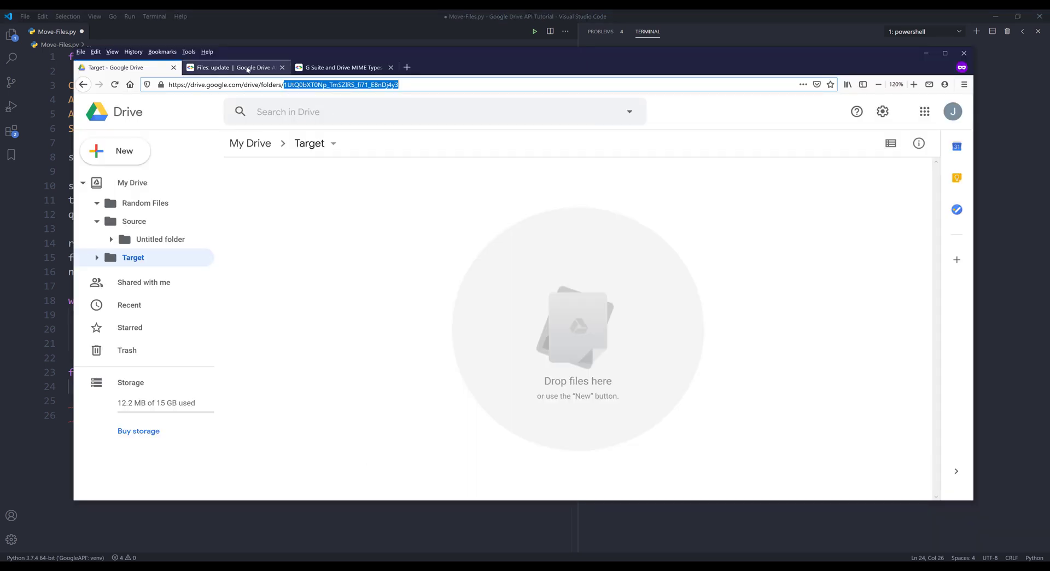
- Select application/vnd.google-apps.folder from the Drive MIME types reference table
left_click(342, 67)
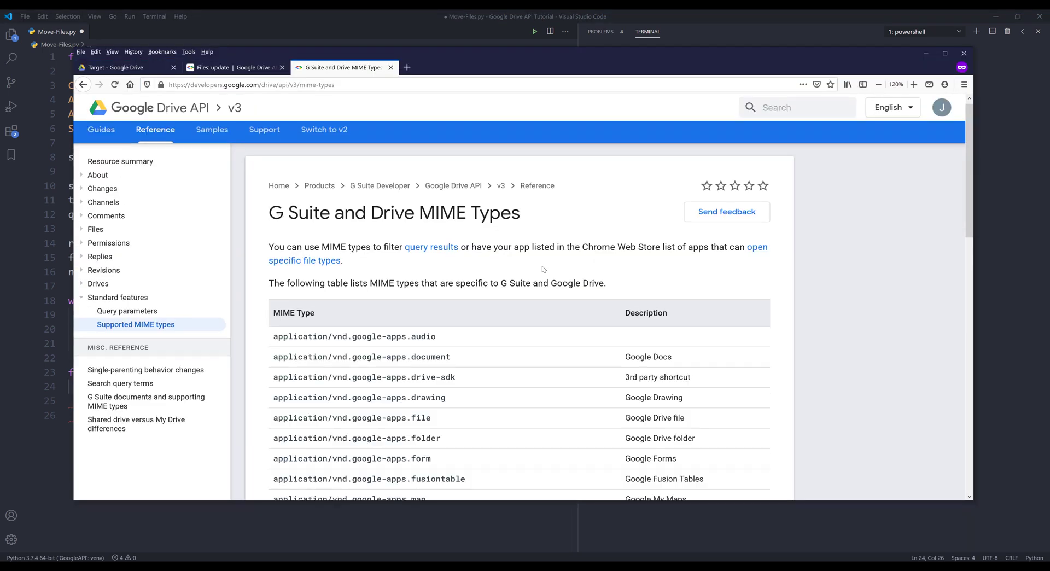
scroll("down", 3)
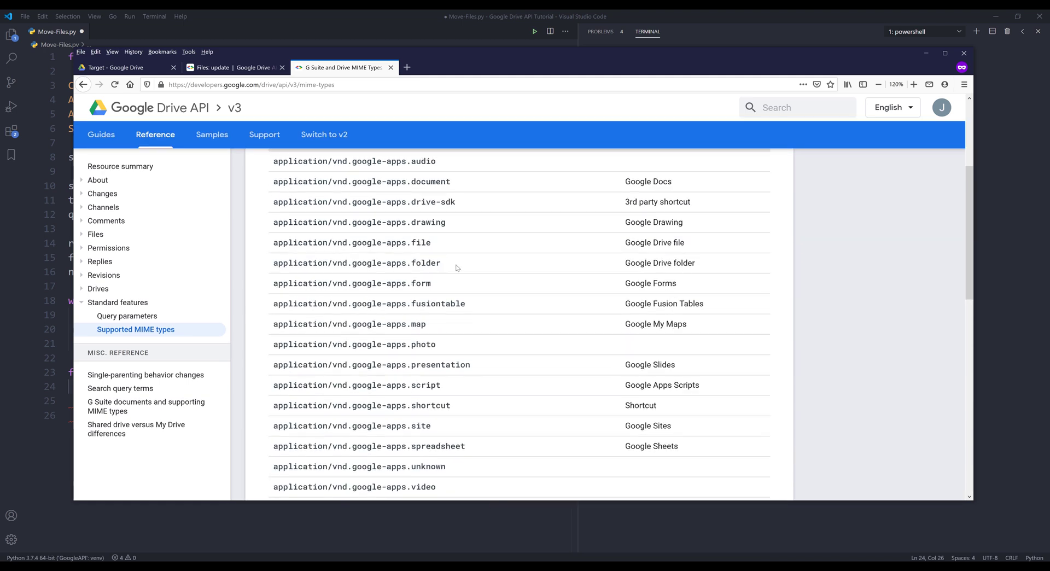
double_click(355, 262)
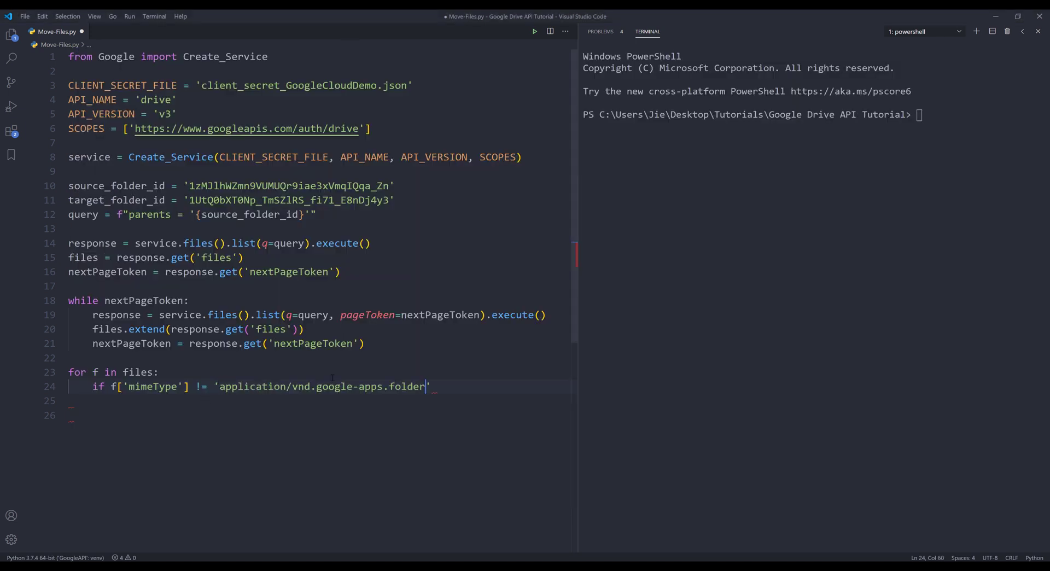
- Close the folder check and call service.files().update(fileId=f.get('id')).execute() for each file
type(":")
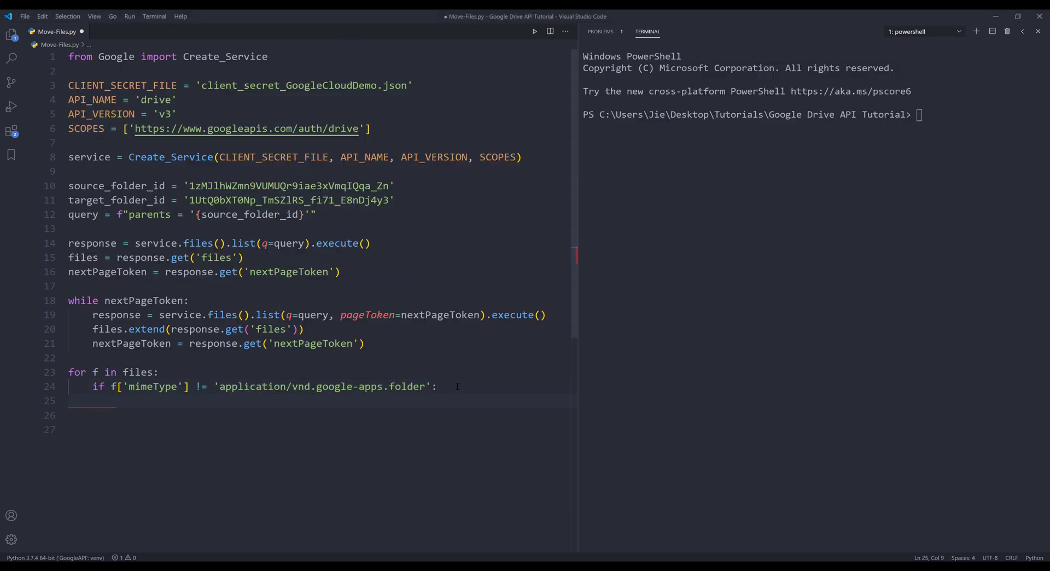
type("service.files(")
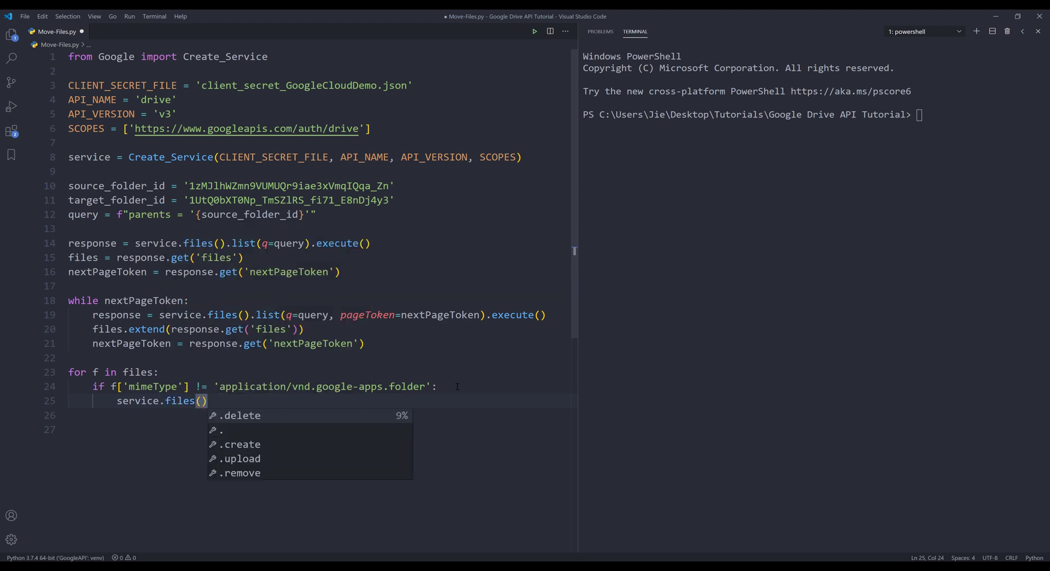
type(".")
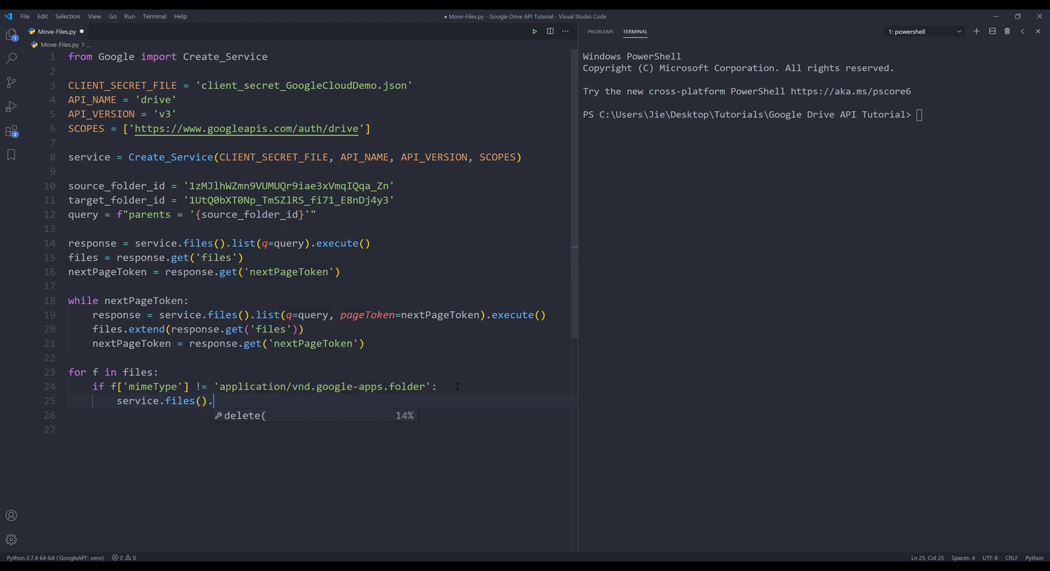
type("update()")
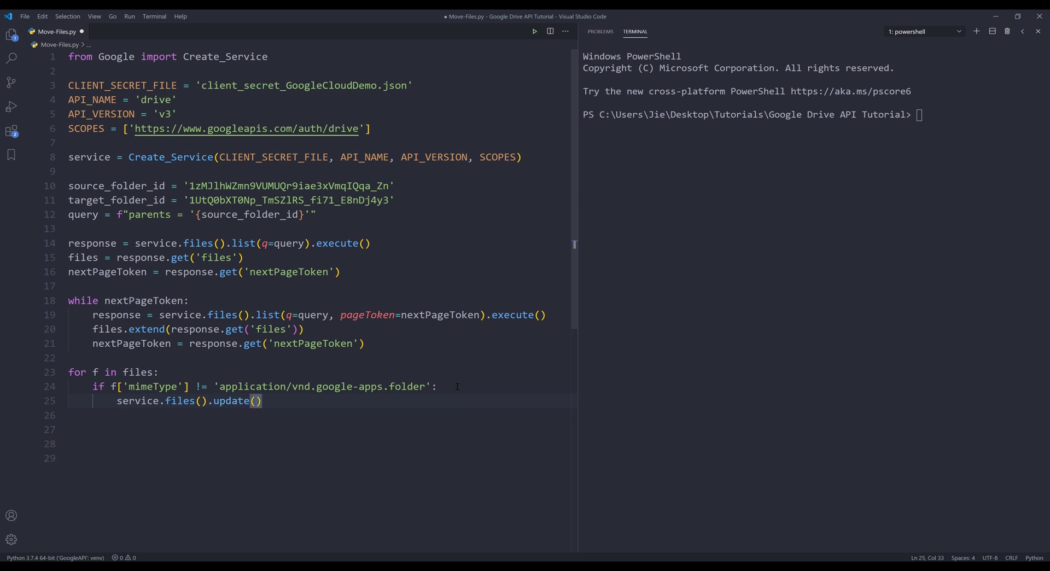
type(".execute(")
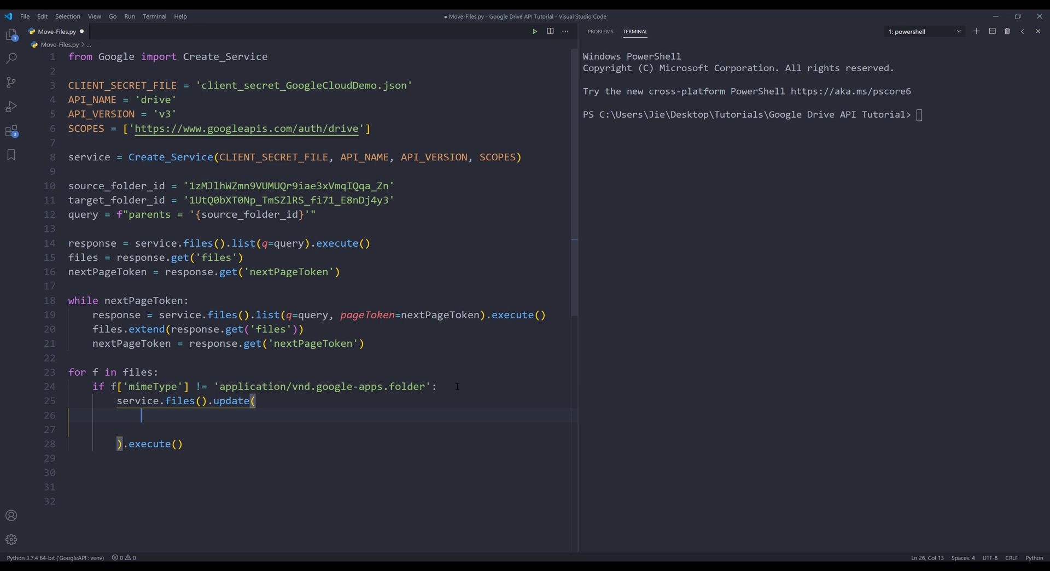
type("fie")
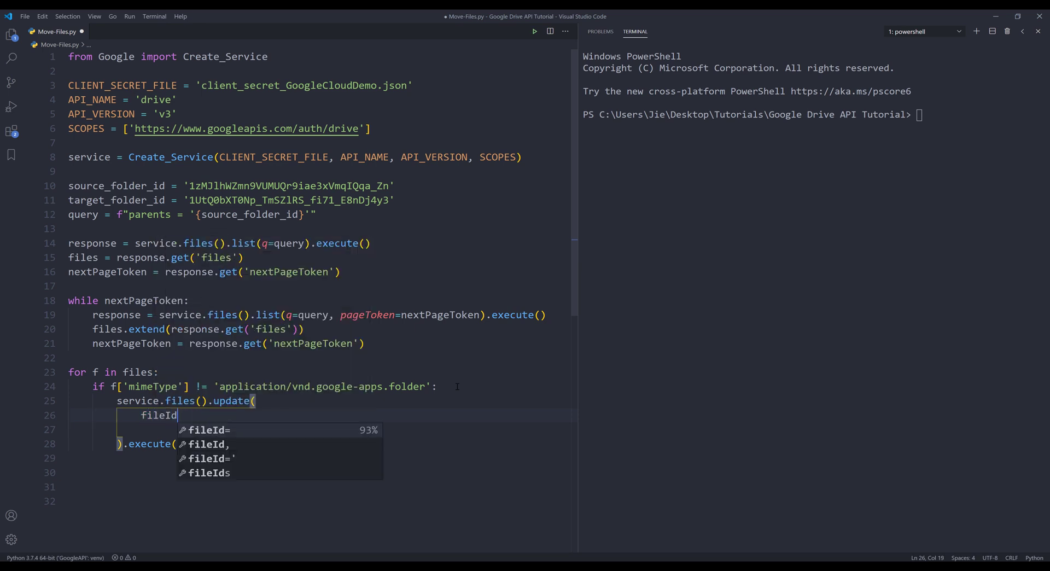
type("=f.get")
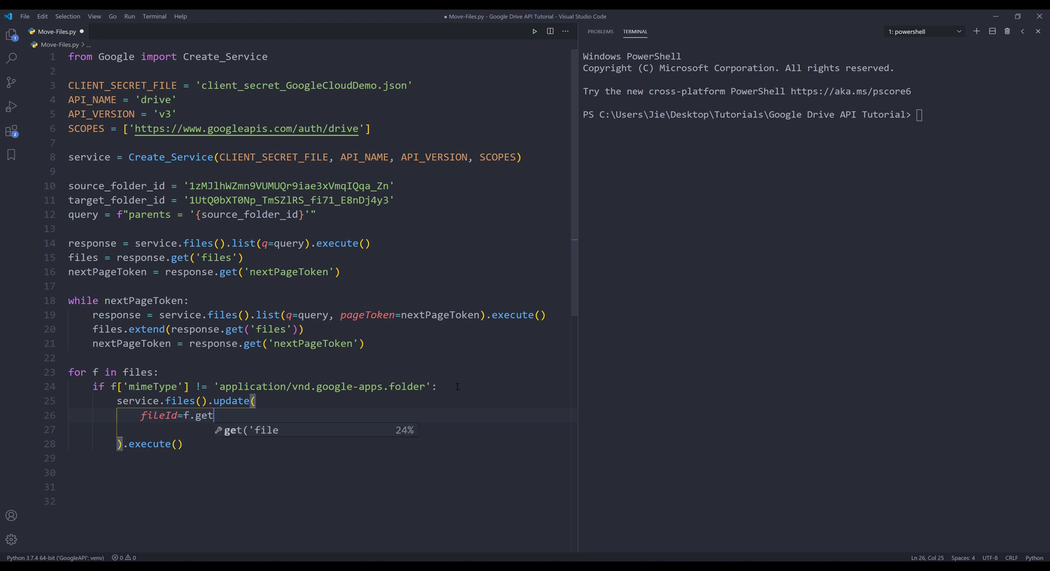
type("('id'),")
left_click(321, 429)
type("add")
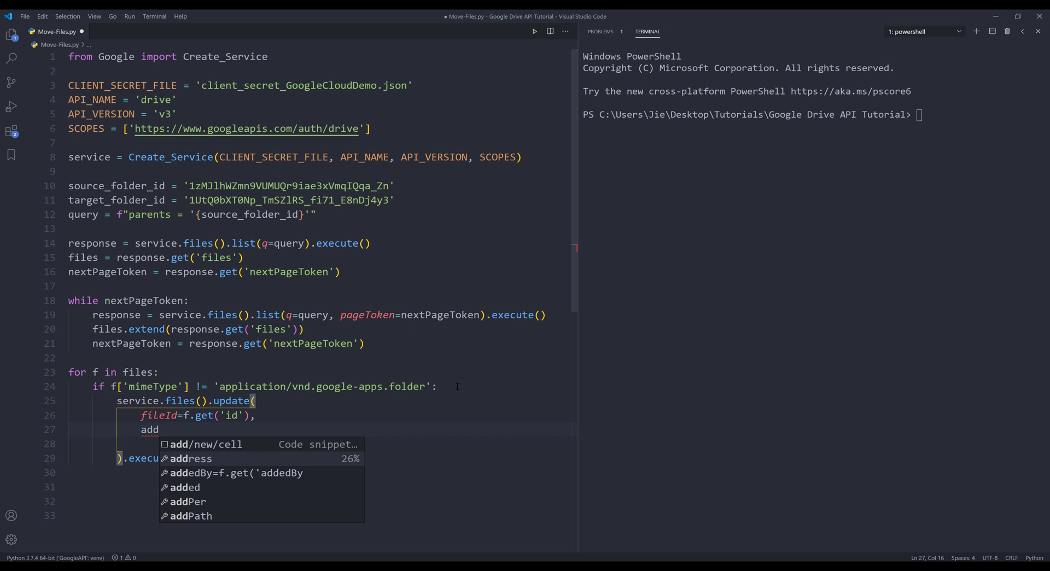
- Add addParents=target_folder_id to the files update call
type("Pren")
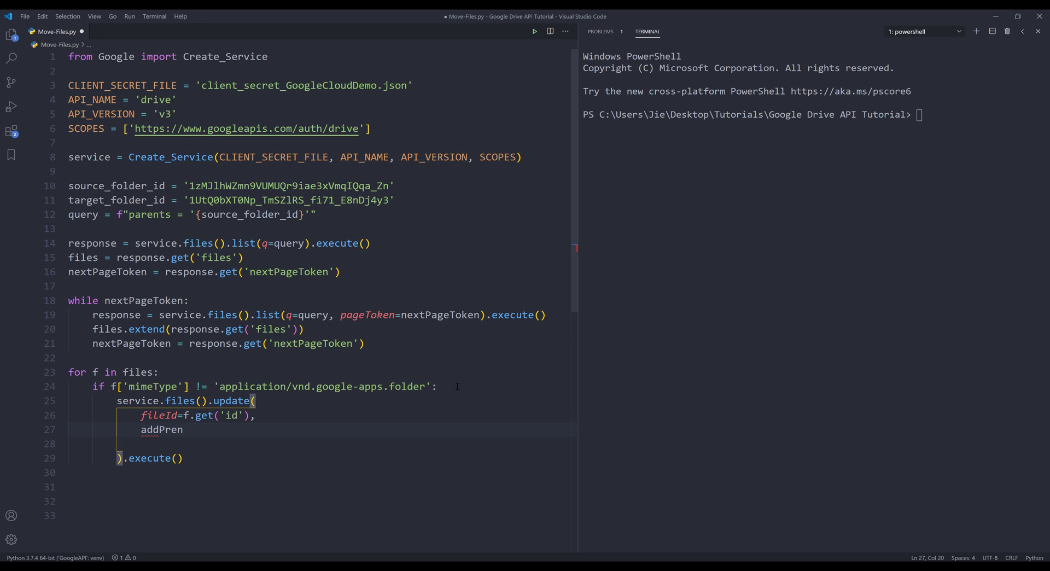
key("BackSpace")
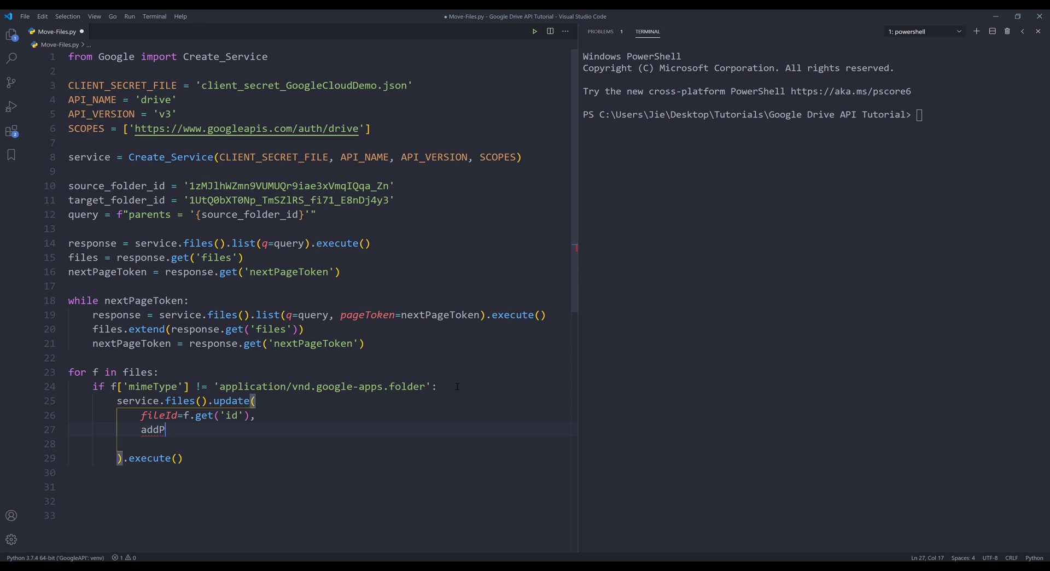
type("arents")
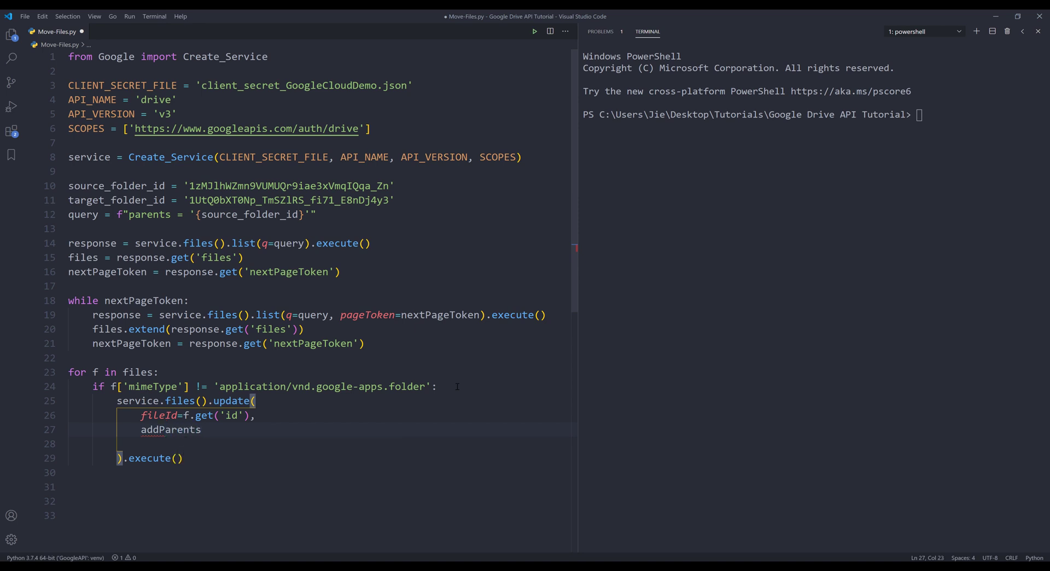
type("=target_folder_id,")
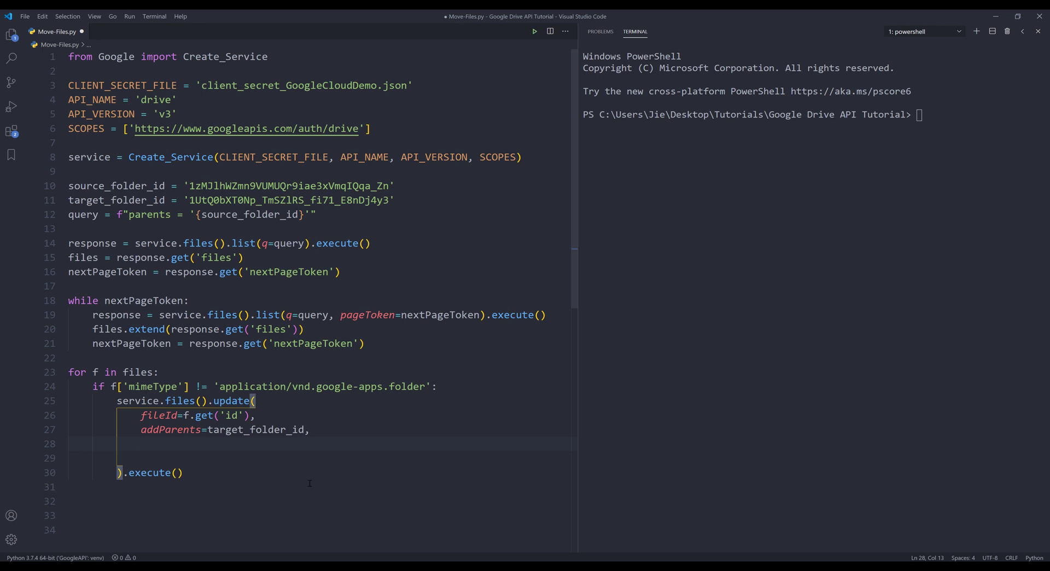
- Add removeParents=source_folder_id so files leave the source folder
type("remove")
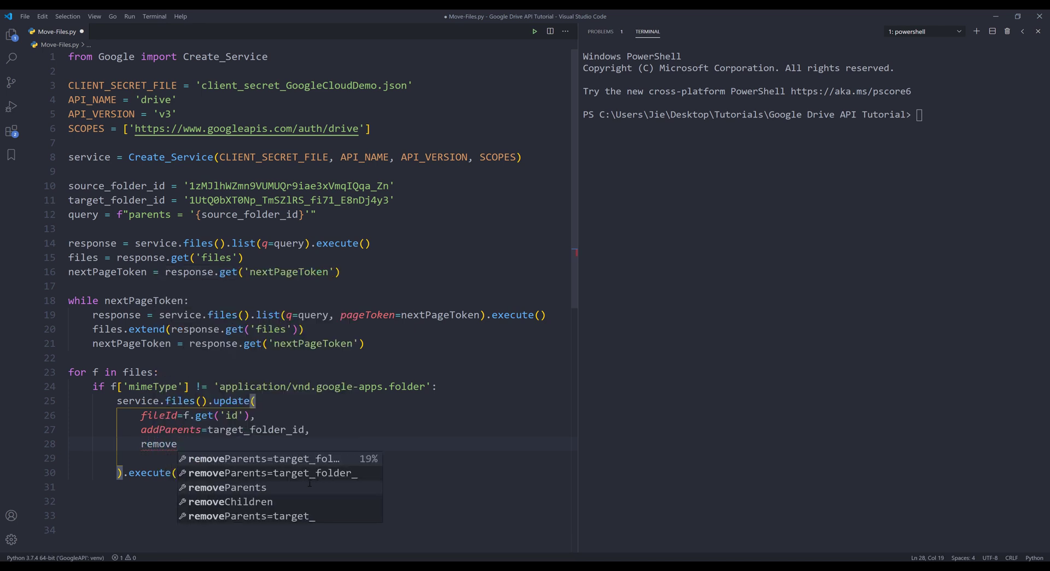
type("Pa")
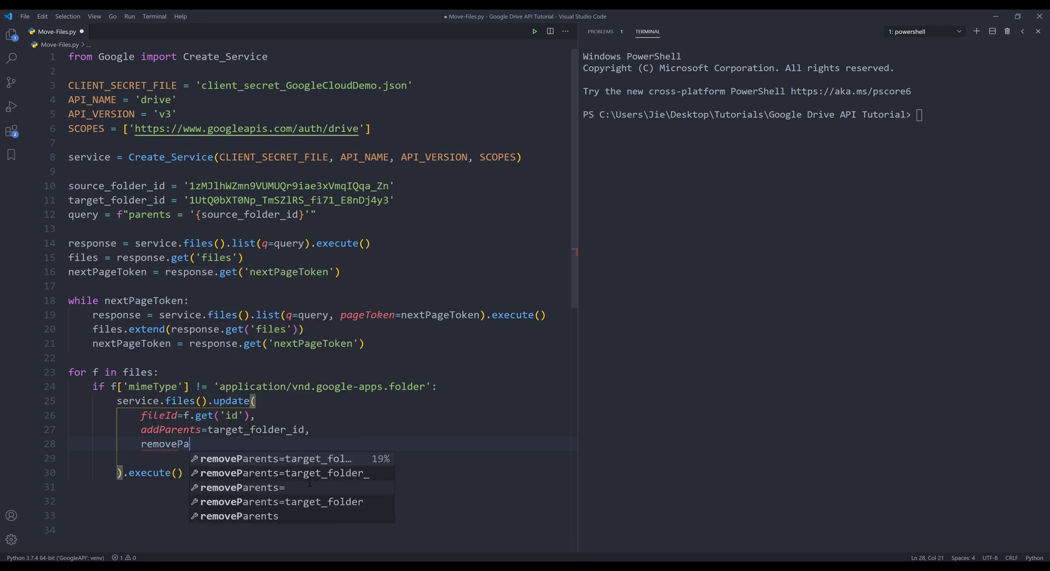
type("rents")
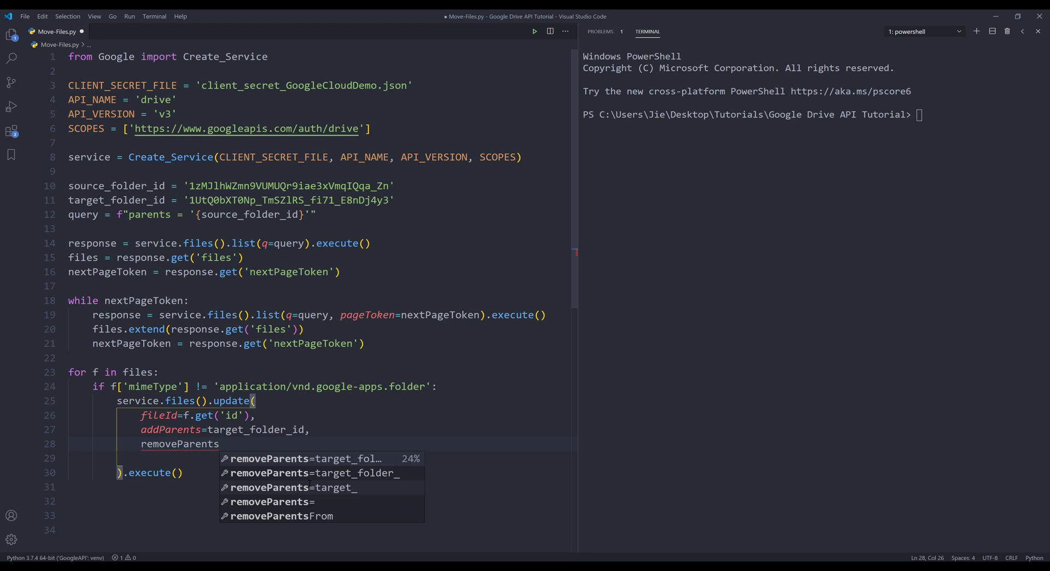
type("=so")
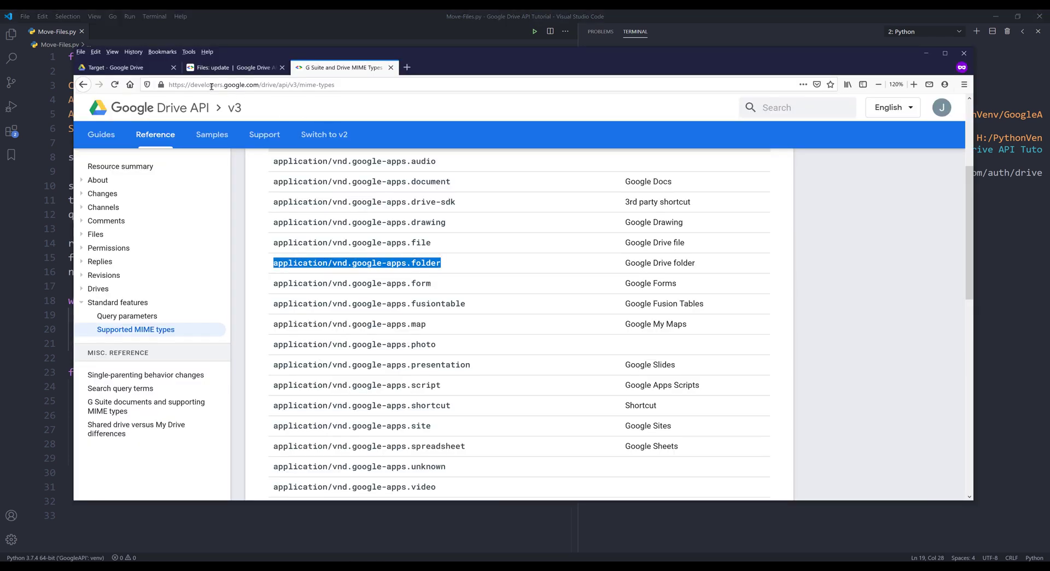
- Confirm the moved files appear in Target, then open Source, which keeps only Untitled folder
left_click(120, 67)
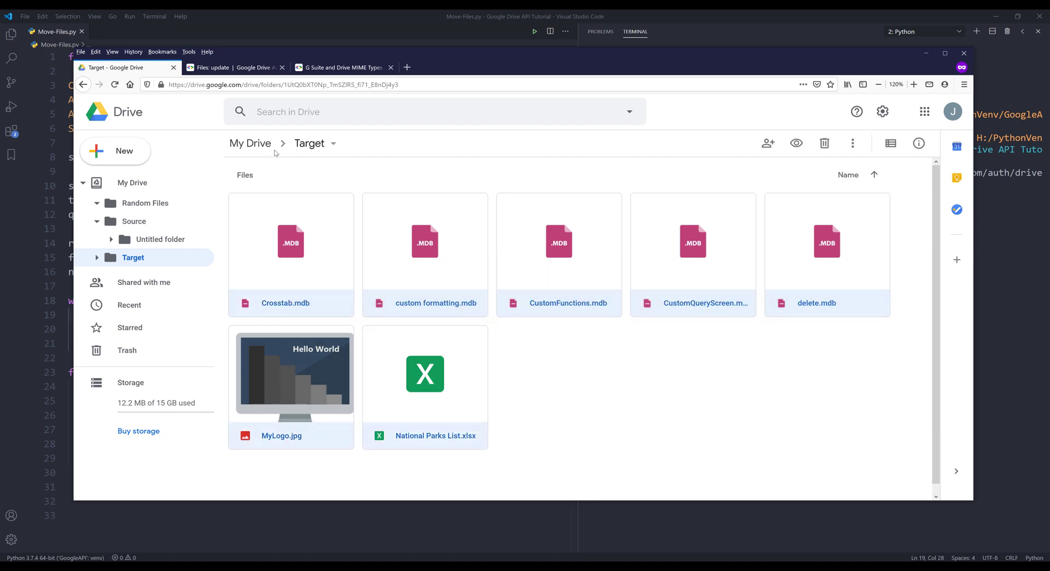
left_click(133, 182)
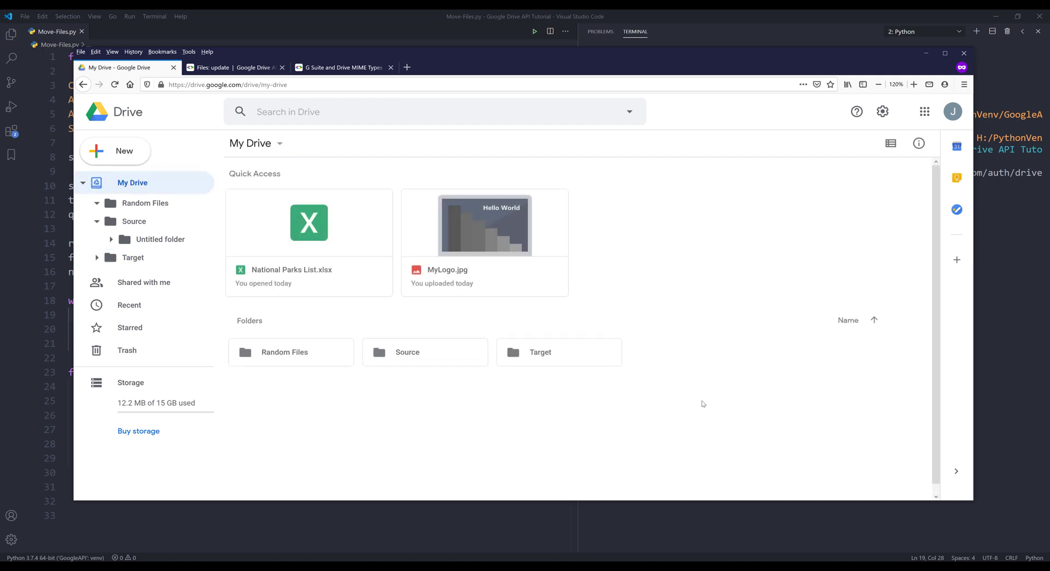
double_click(407, 352)
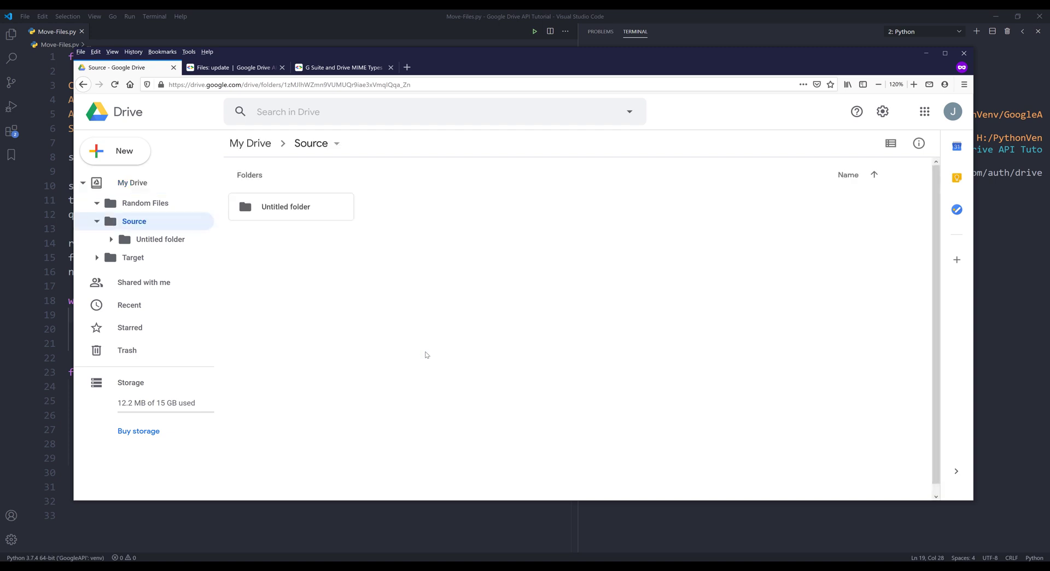